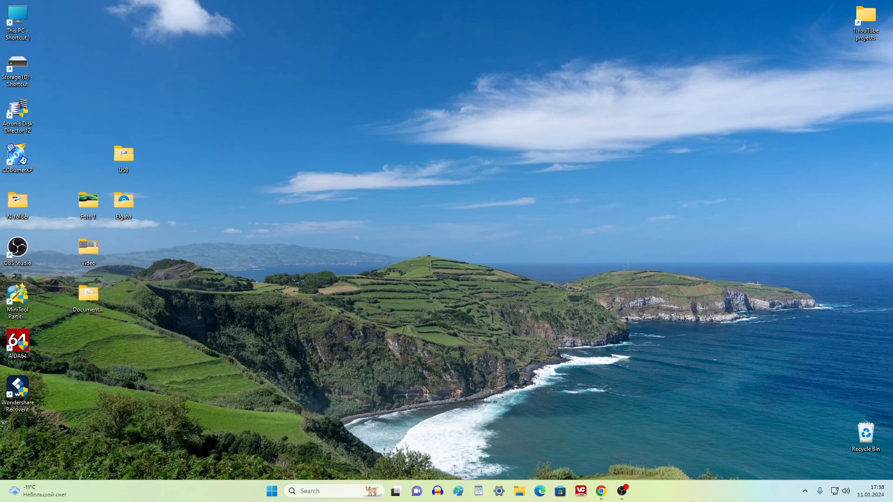
{"action": "mouse_move", "coordinate": [169, 137]}
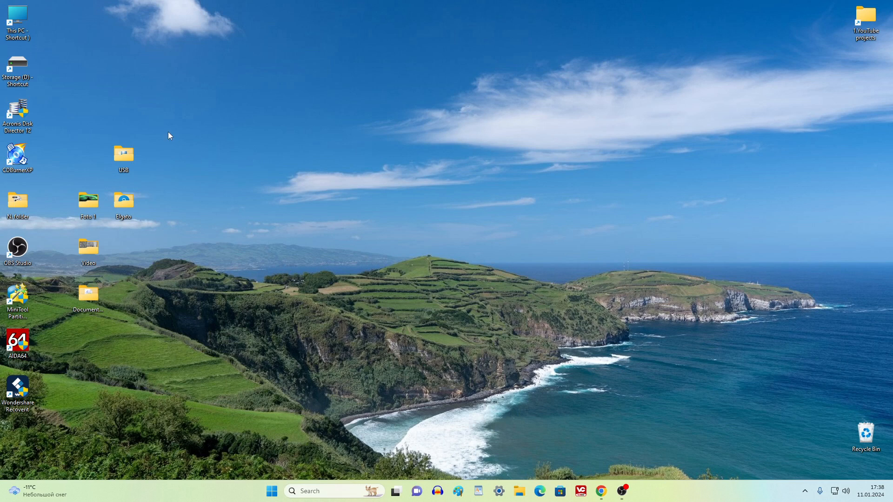
Step: Reach Settings > System > Activation, showing Windows 11 Pro activated with a digital license
{"action": "left_click_drag", "start_coordinate": [168, 136], "coordinate": [77, 350]}
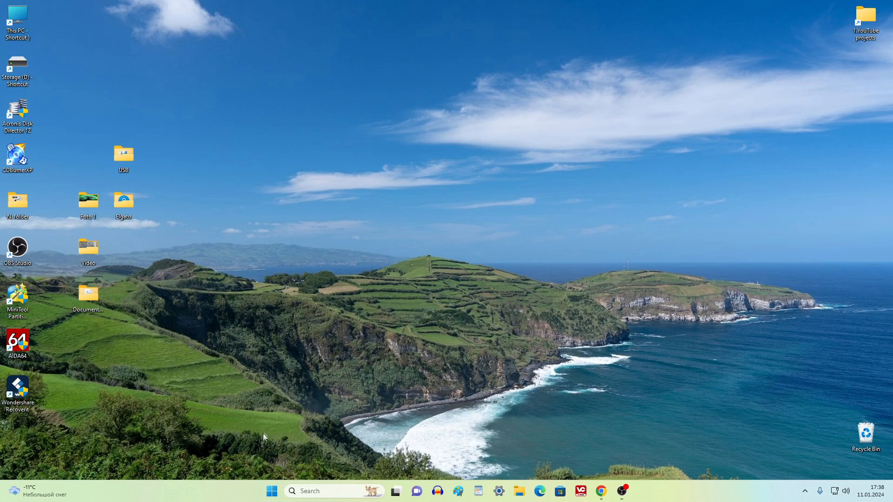
{"action": "left_click", "coordinate": [272, 491]}
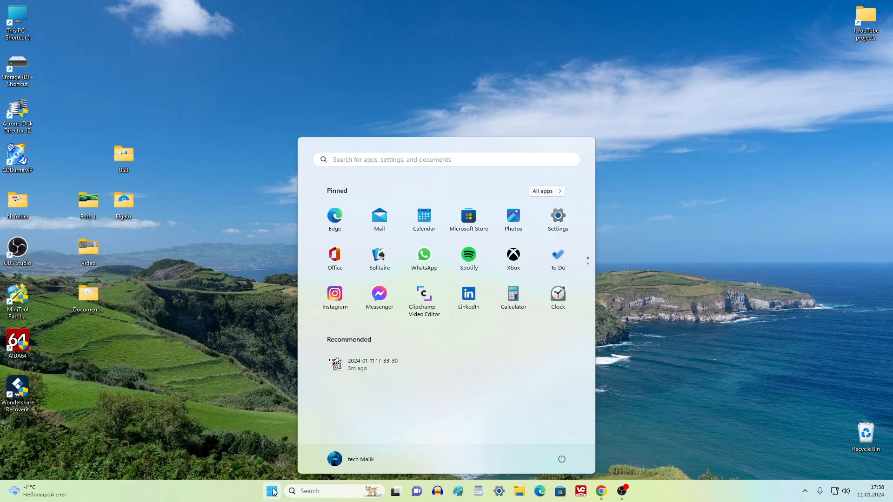
{"action": "mouse_move", "coordinate": [557, 219]}
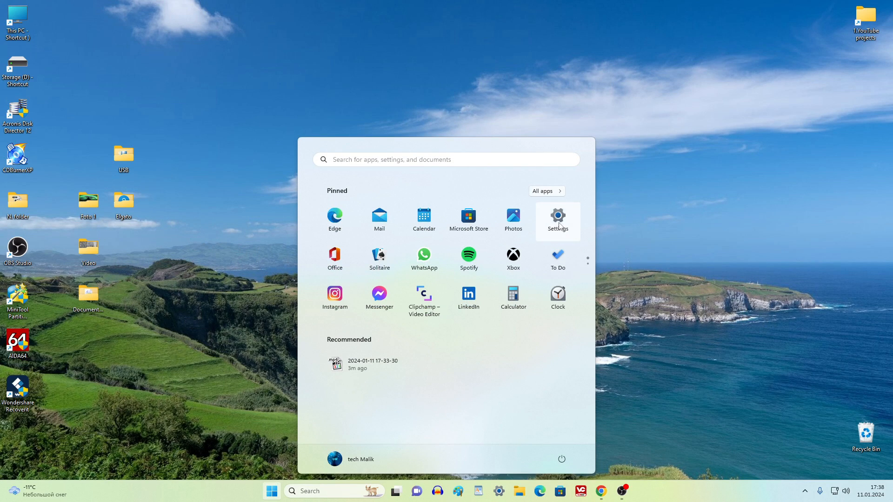
{"action": "left_click", "coordinate": [557, 217]}
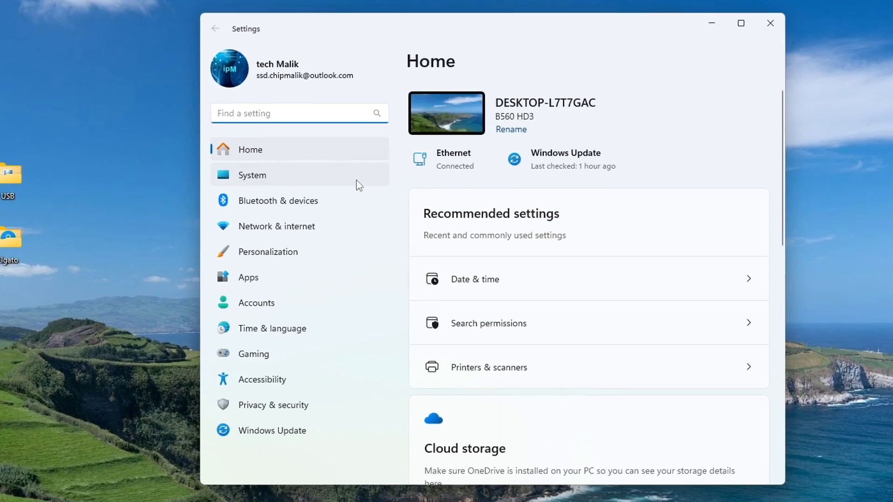
{"action": "left_click", "coordinate": [252, 175]}
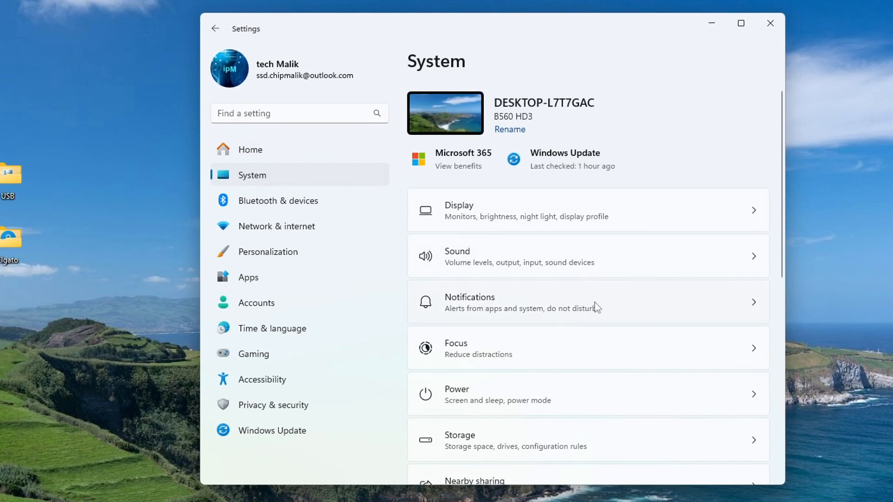
{"action": "scroll", "scroll_direction": "down", "scroll_amount": 3}
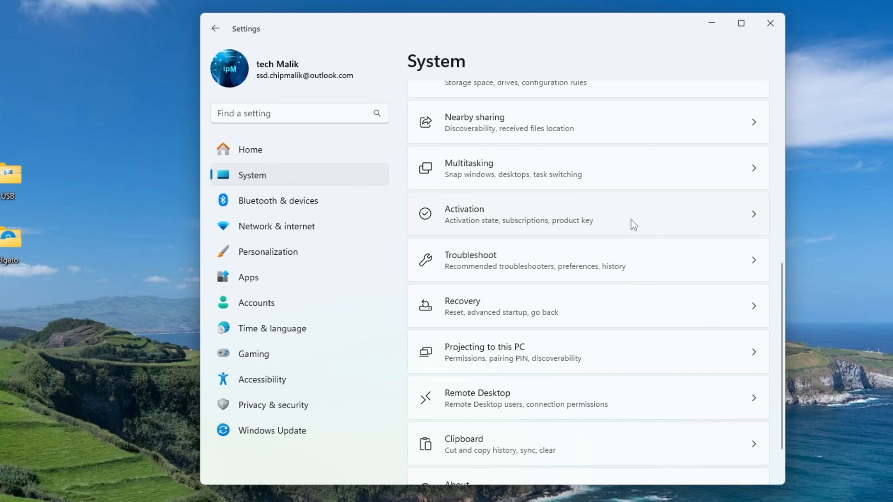
{"action": "left_click", "coordinate": [588, 214]}
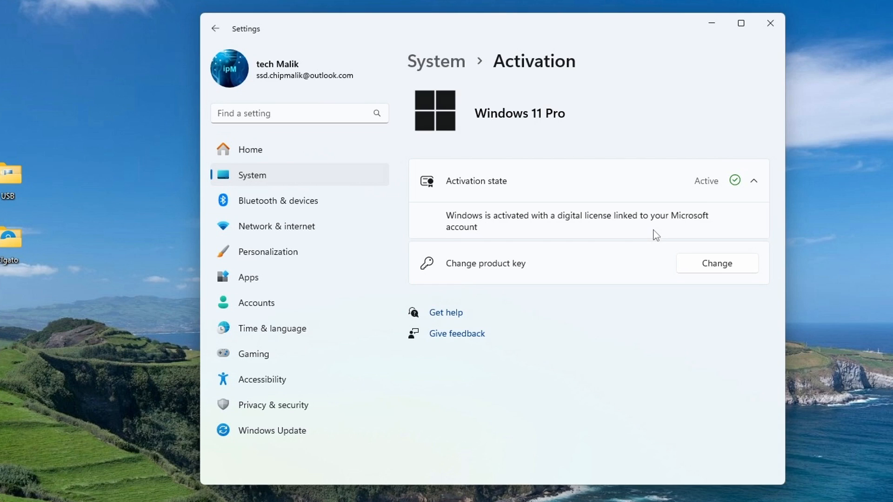
{"action": "mouse_move", "coordinate": [769, 23]}
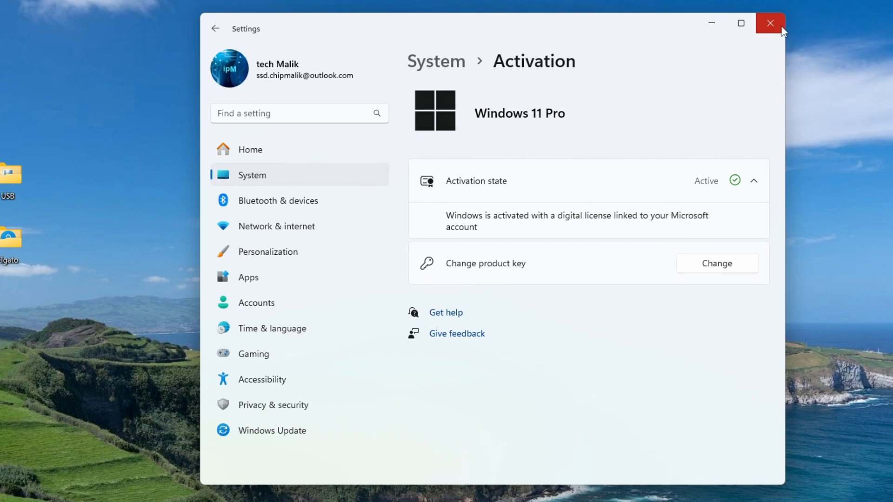
Step: Close the Settings window, leaving the desktop showing
{"action": "left_click", "coordinate": [770, 23]}
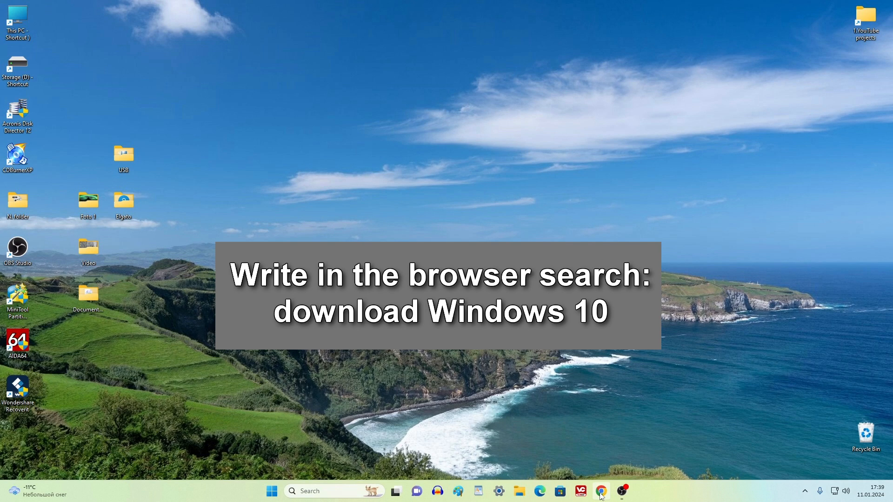
Step: From the video description in Chrome, reach Microsoft's Download Windows 10 page and download the media creation tool
{"action": "left_click", "coordinate": [599, 490]}
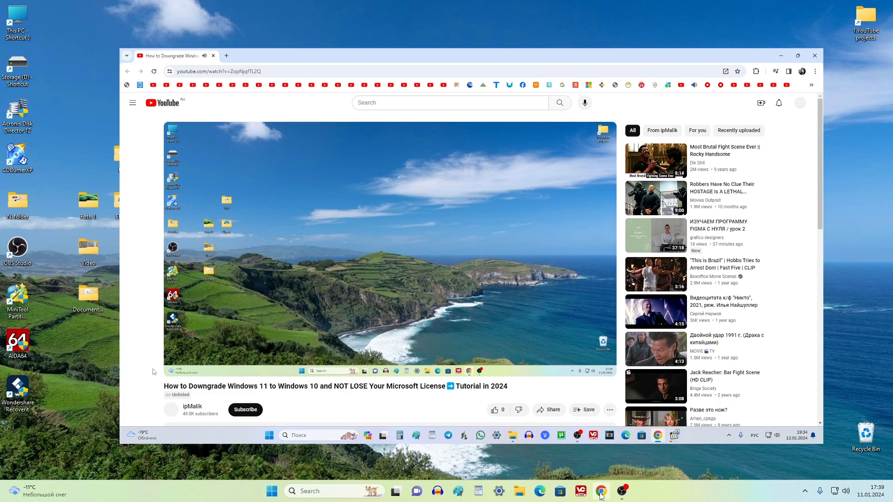
{"action": "scroll", "scroll_direction": "down", "scroll_amount": 3}
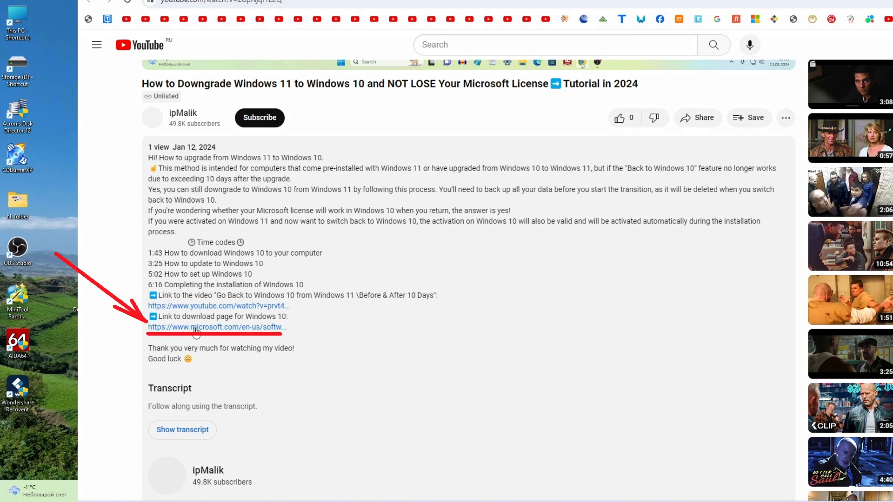
{"action": "left_click", "coordinate": [216, 326]}
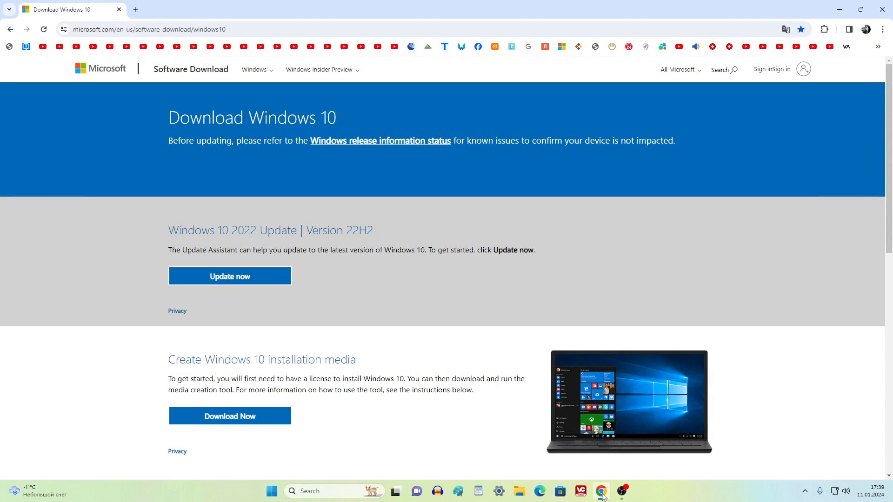
{"action": "mouse_move", "coordinate": [181, 435]}
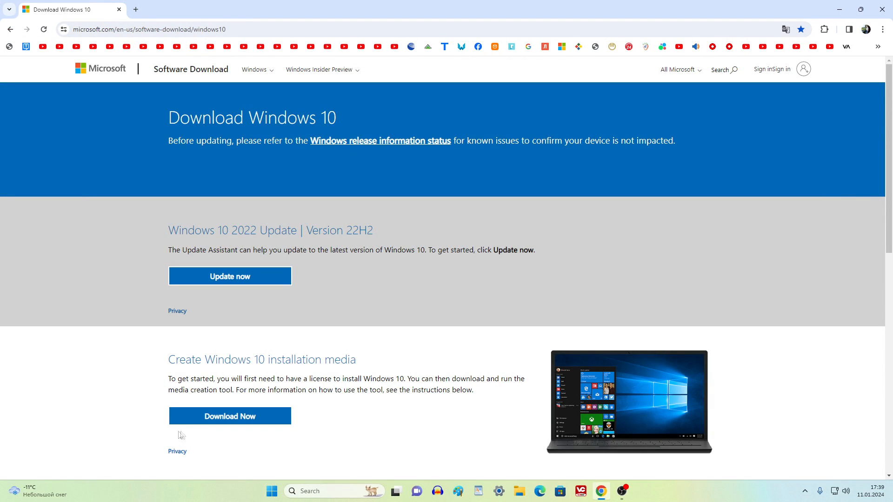
{"action": "scroll", "scroll_direction": "down", "scroll_amount": 3}
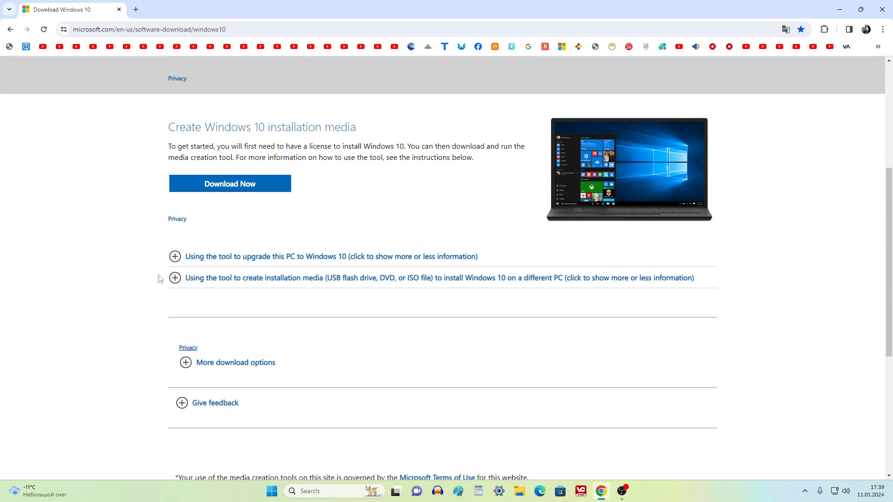
{"action": "left_click", "coordinate": [175, 203]}
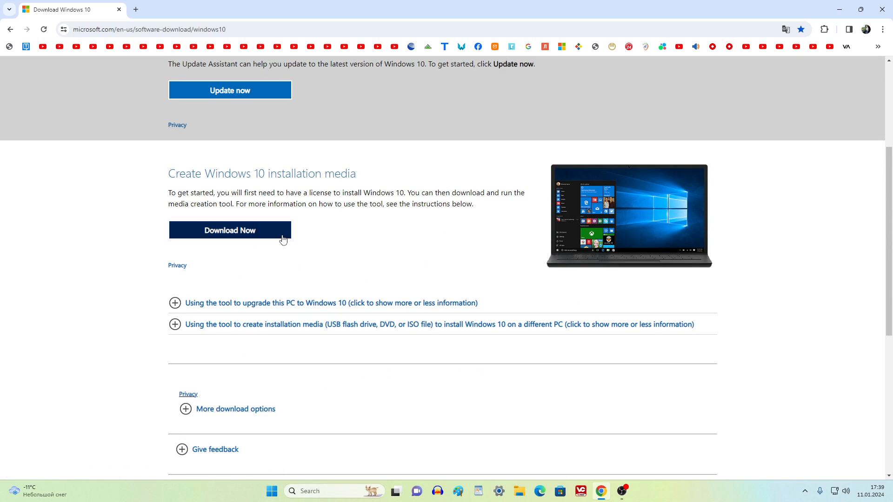
{"action": "left_click", "coordinate": [230, 229]}
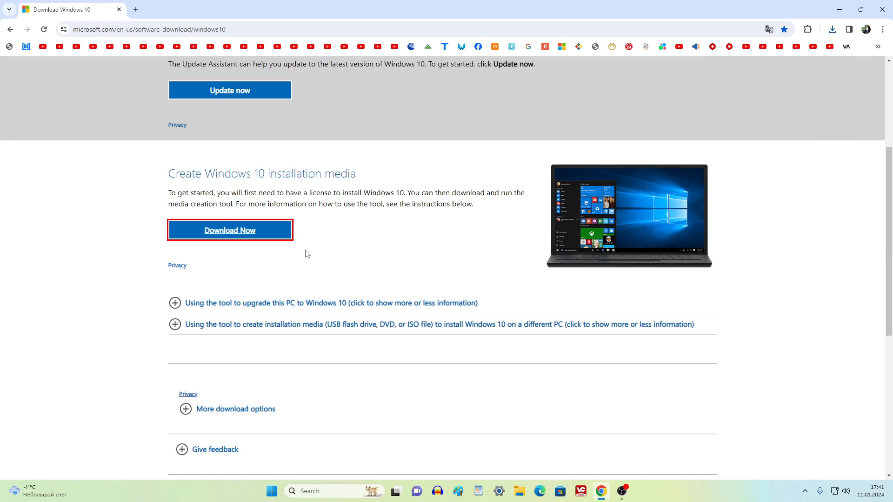
{"action": "mouse_move", "coordinate": [852, 55]}
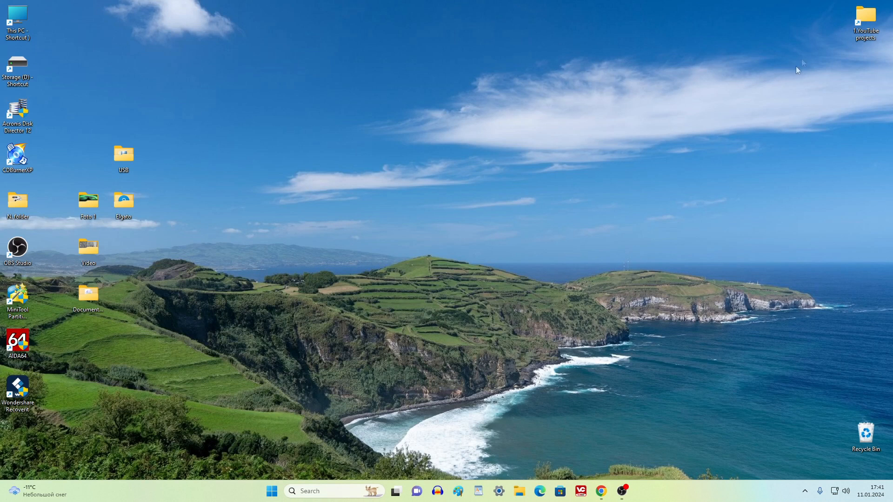
Step: Launch MediaCreationTool22H2 from the Downloads folder in File Explorer
{"action": "left_click", "coordinate": [518, 490]}
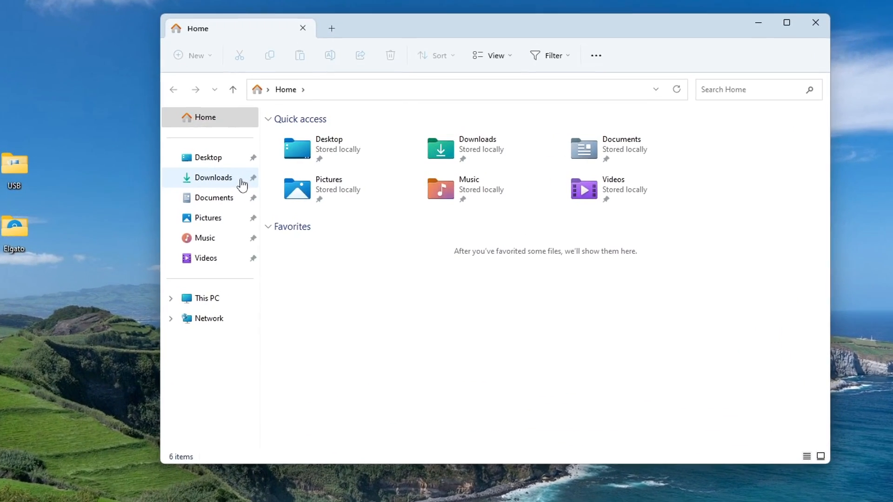
{"action": "left_click", "coordinate": [213, 176]}
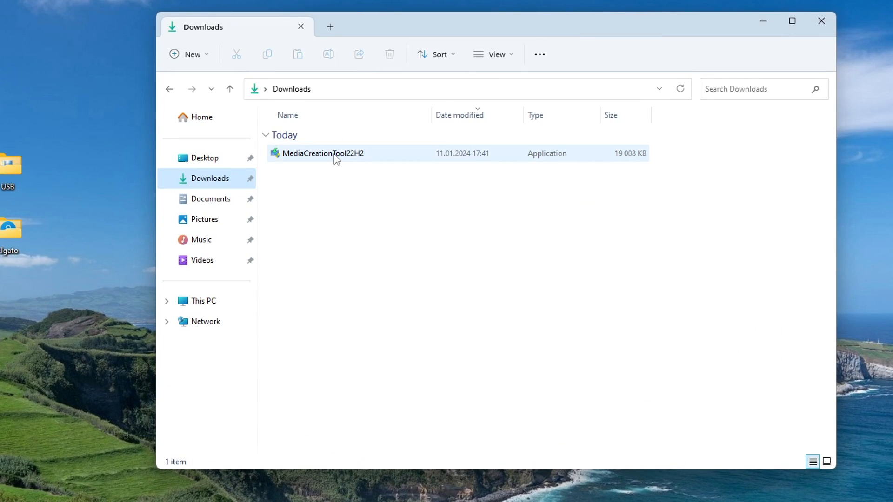
{"action": "left_click", "coordinate": [322, 153]}
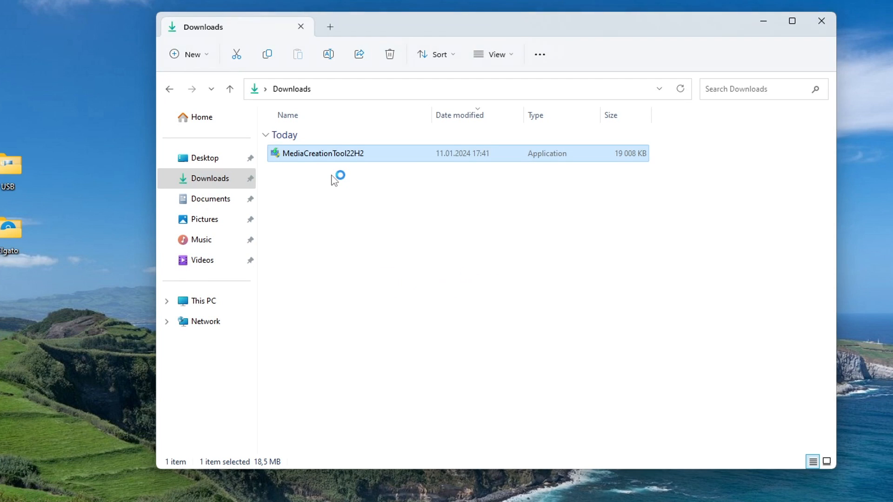
{"action": "double_click", "coordinate": [320, 153]}
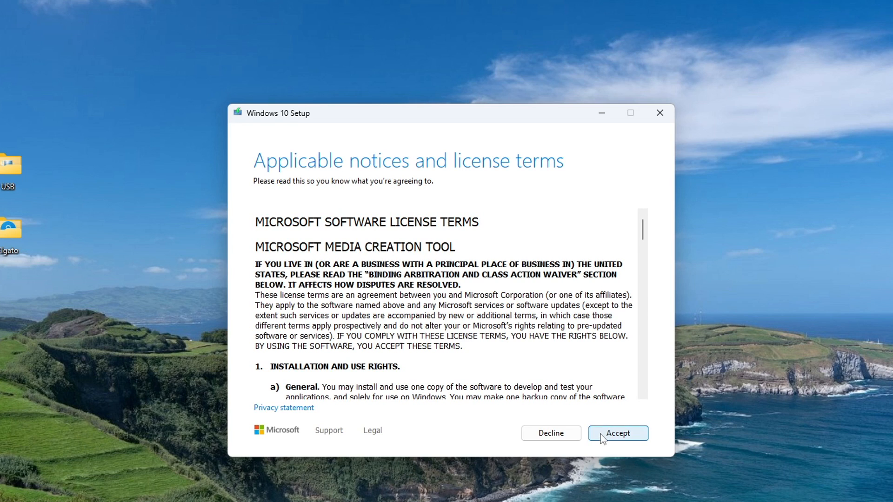
Step: Accept the license terms and choose Create installation media for another PC
{"action": "left_click", "coordinate": [616, 433]}
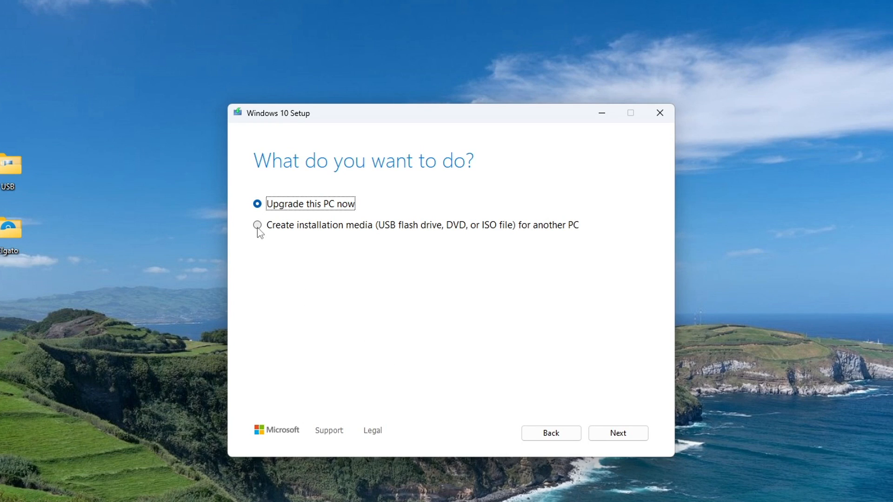
{"action": "left_click", "coordinate": [256, 225]}
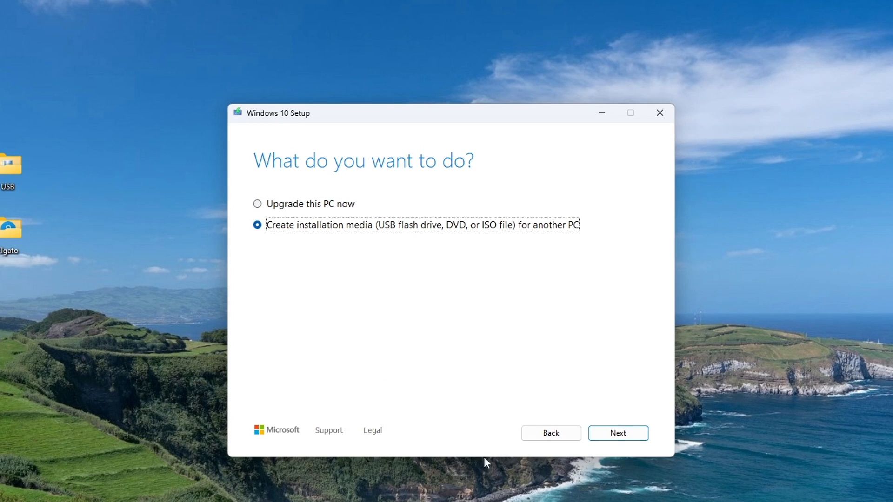
{"action": "left_click", "coordinate": [617, 432]}
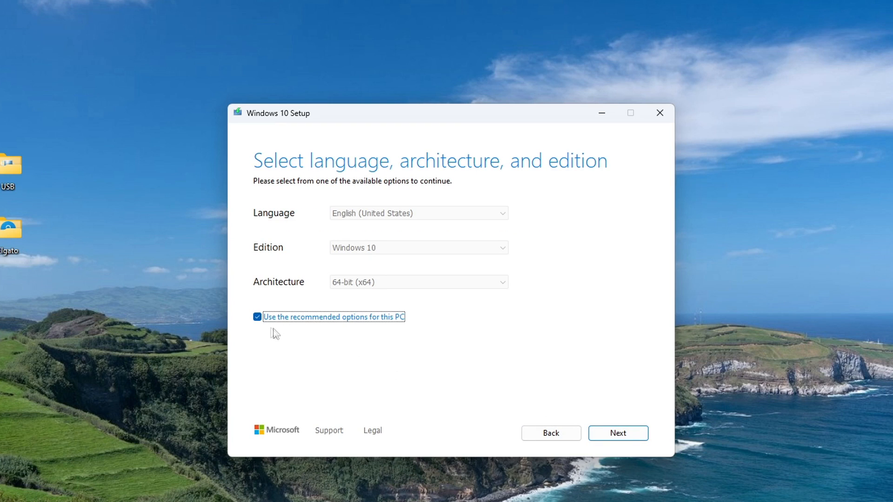
Step: Keep English (United States), Windows 10, 64-bit and continue to the media choice
{"action": "left_click", "coordinate": [257, 317]}
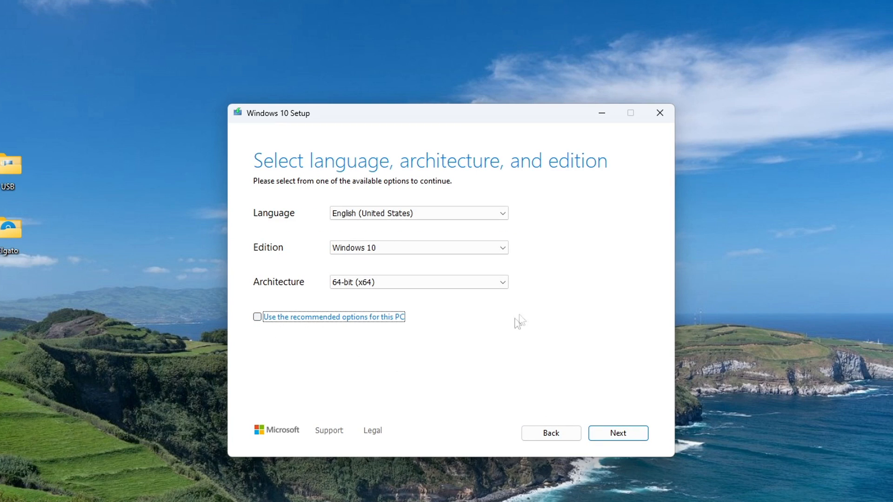
{"action": "left_click", "coordinate": [418, 213]}
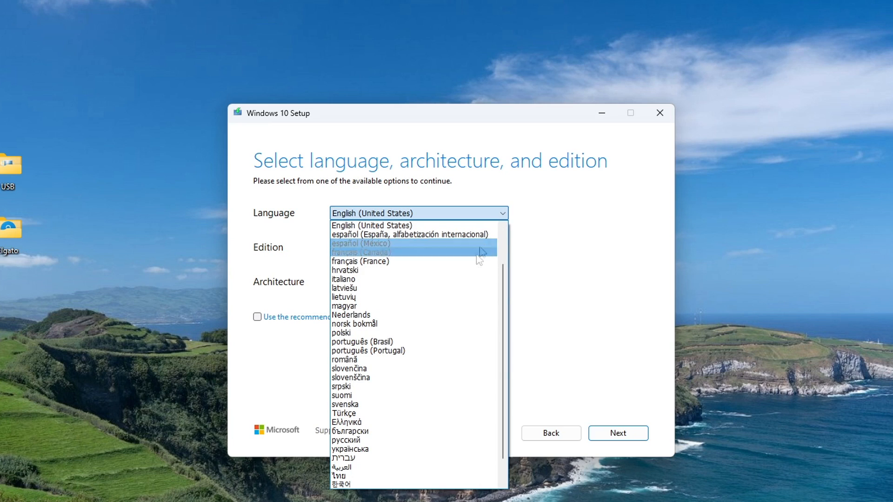
{"action": "left_click", "coordinate": [370, 225]}
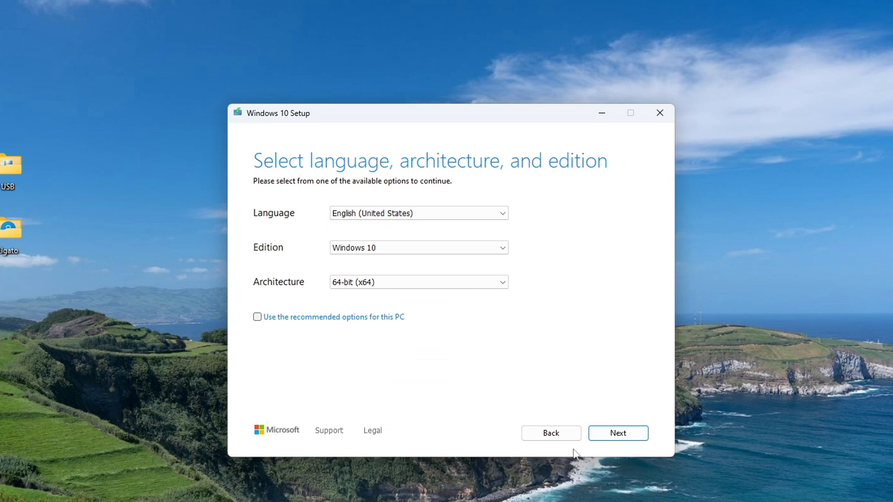
{"action": "left_click", "coordinate": [617, 432]}
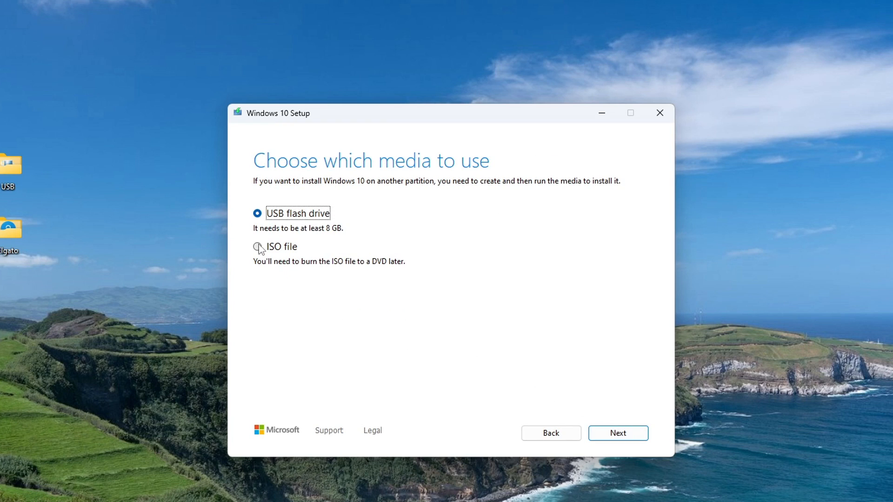
Step: Create the installer as Windows.iso saved on the Desktop and finish the tool
{"action": "left_click", "coordinate": [256, 246]}
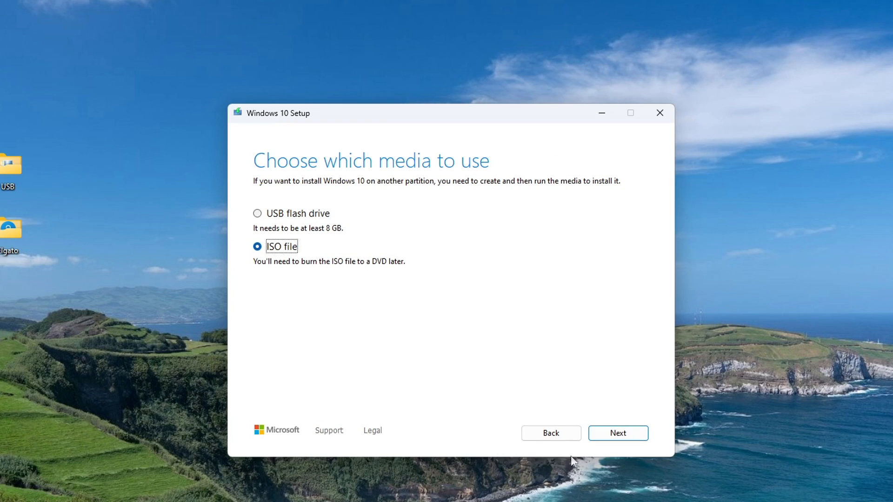
{"action": "left_click", "coordinate": [617, 432]}
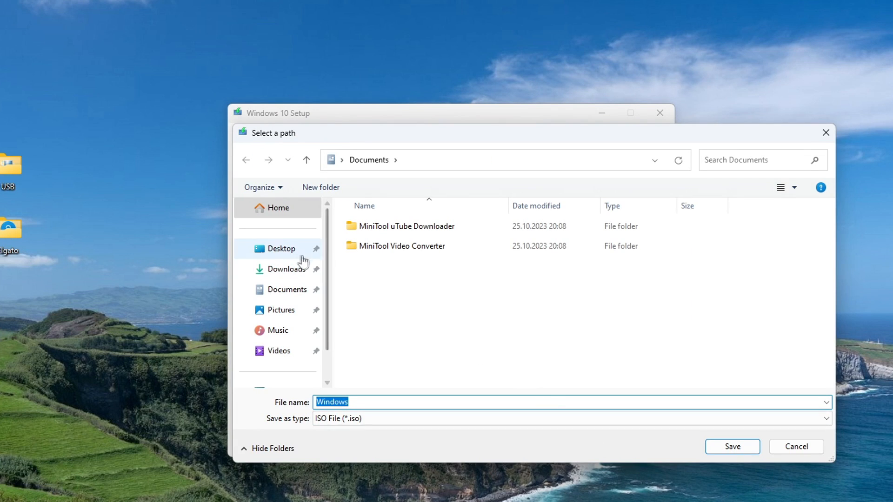
{"action": "left_click", "coordinate": [280, 249]}
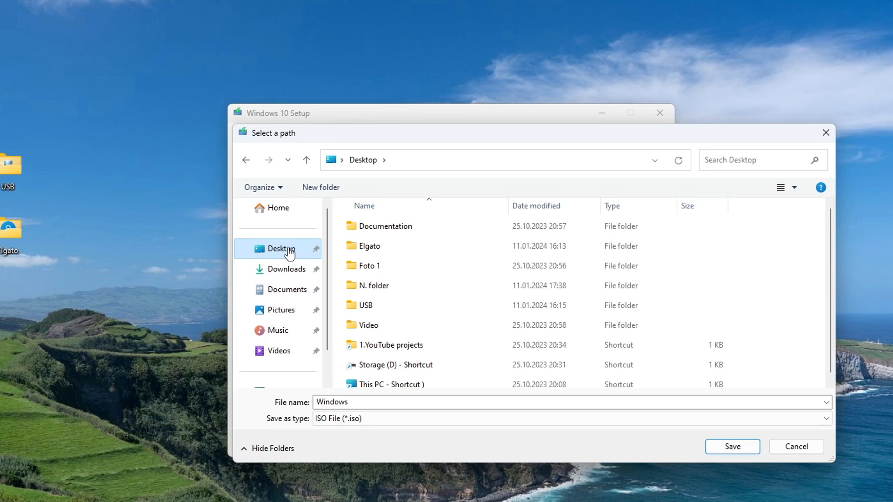
{"action": "mouse_move", "coordinate": [731, 446]}
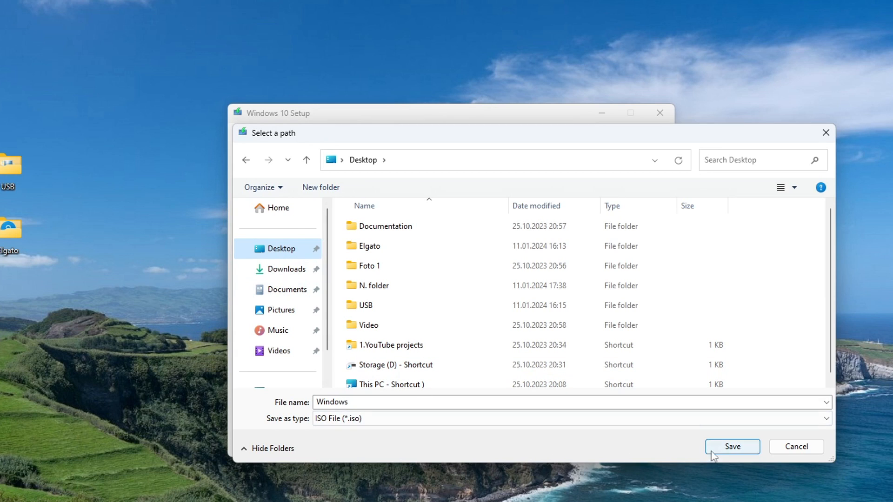
{"action": "left_click", "coordinate": [732, 447]}
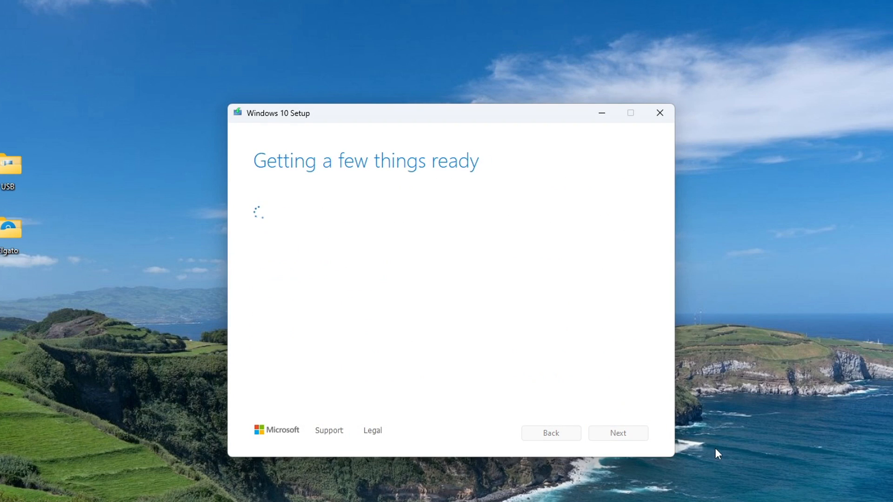
{"action": "mouse_move", "coordinate": [625, 487]}
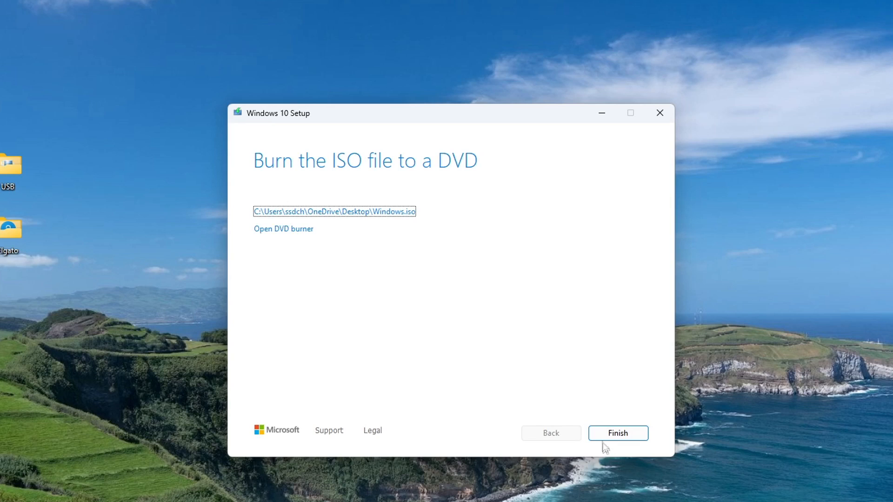
{"action": "left_click", "coordinate": [618, 432]}
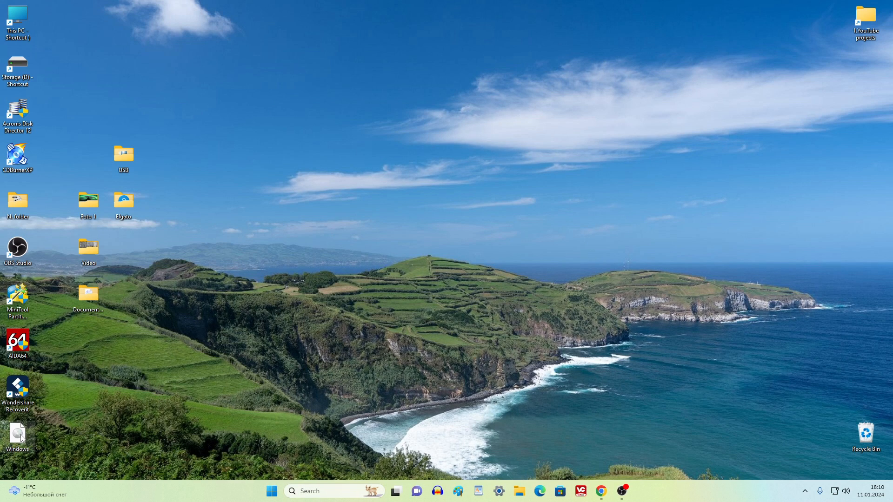
Step: Move the Windows.iso icon beside the USB folder and mount it
{"action": "left_click_drag", "start_coordinate": [16, 435], "coordinate": [229, 158]}
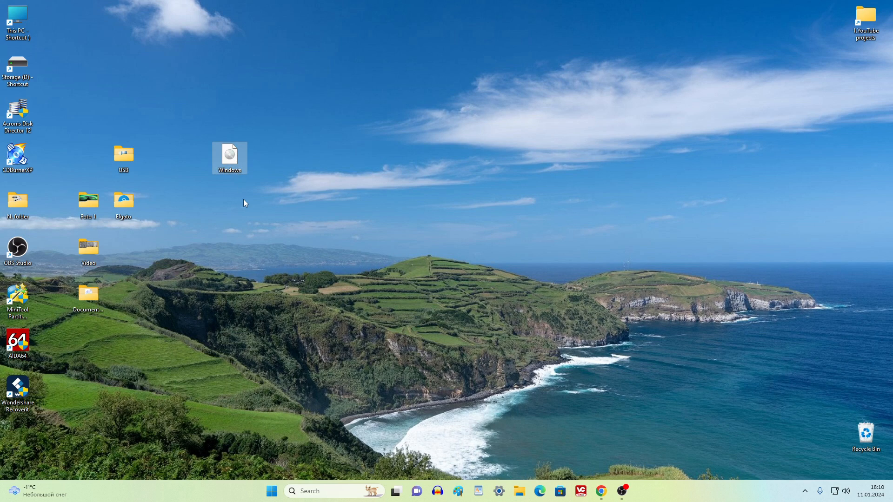
{"action": "left_click", "coordinate": [242, 203]}
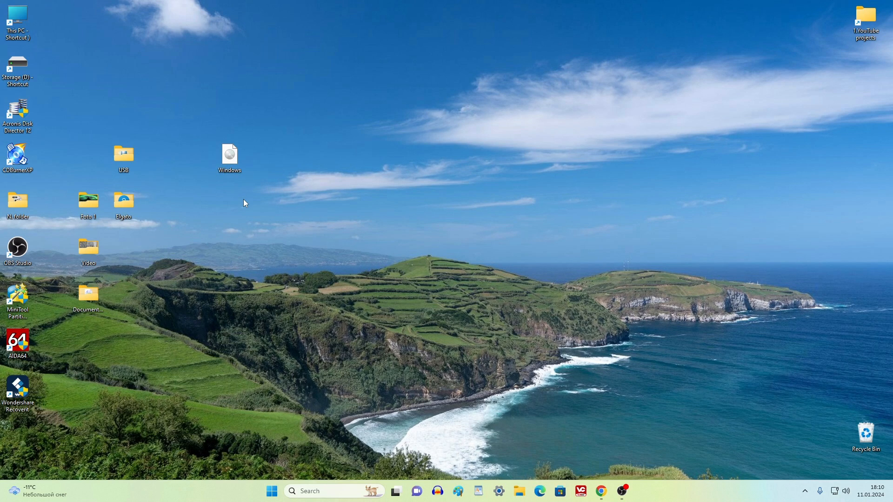
{"action": "left_click", "coordinate": [228, 158]}
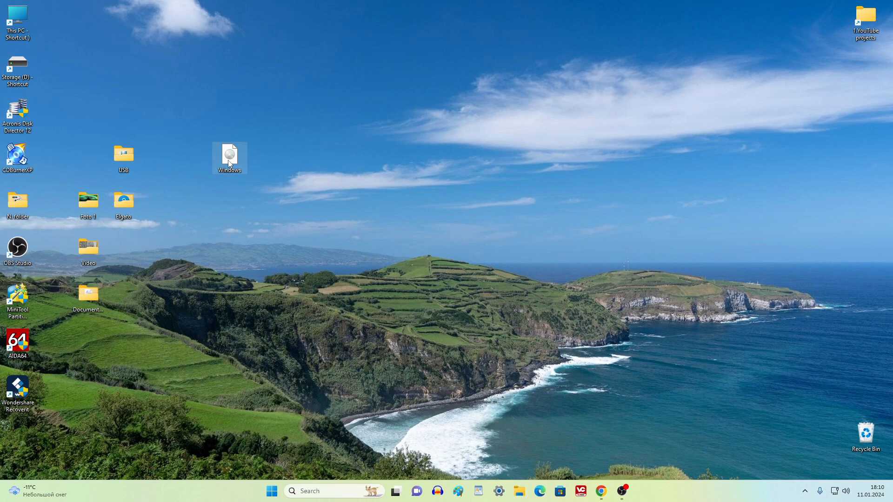
{"action": "double_click", "coordinate": [229, 153]}
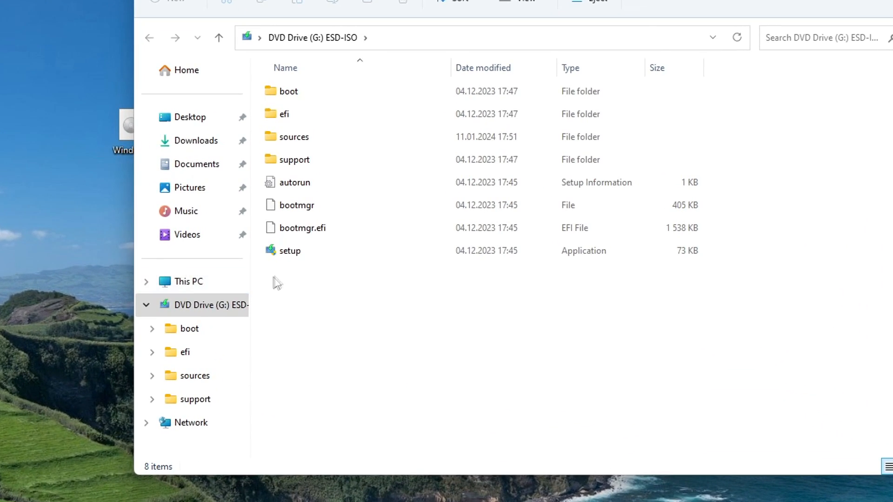
Step: Run setup.exe from the mounted ISO and proceed past the updates notice
{"action": "left_click", "coordinate": [290, 250]}
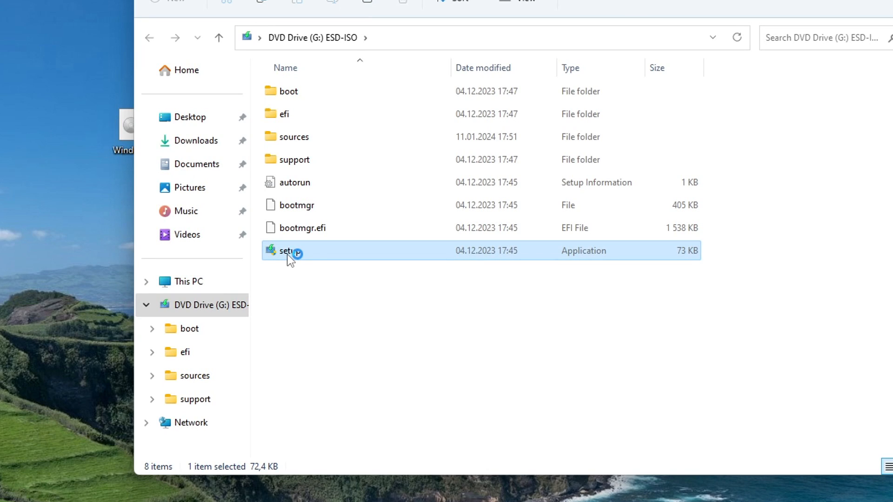
{"action": "double_click", "coordinate": [286, 250]}
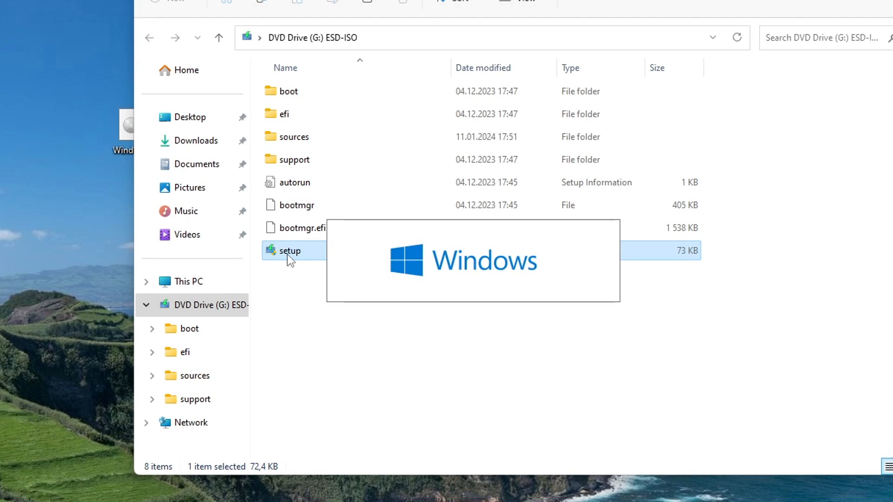
{"action": "double_click", "coordinate": [286, 250]}
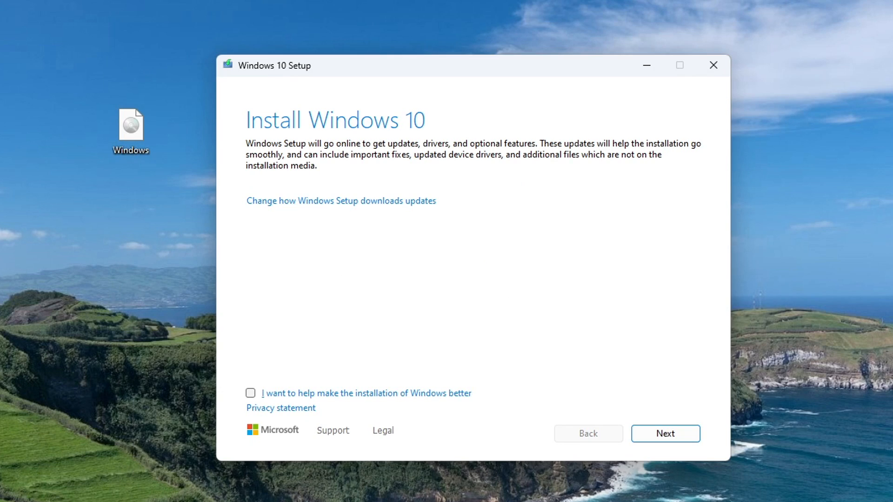
{"action": "mouse_move", "coordinate": [664, 433]}
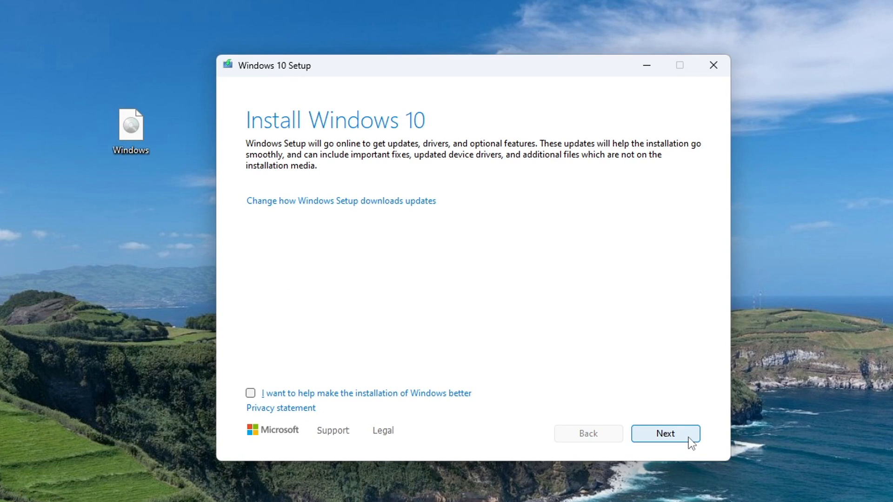
{"action": "left_click", "coordinate": [664, 434]}
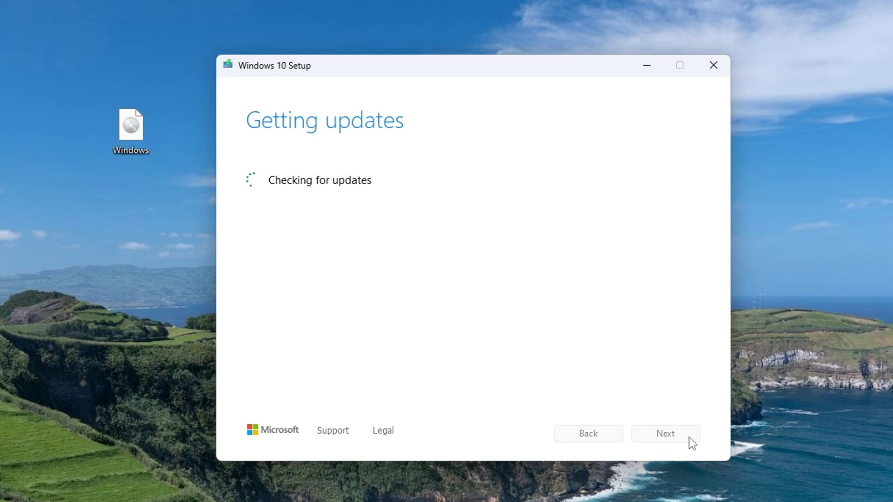
{"action": "mouse_move", "coordinate": [672, 484]}
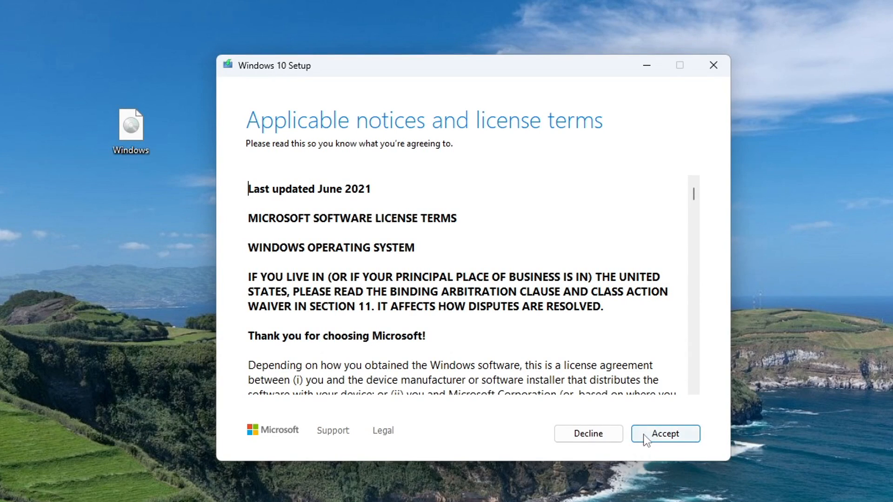
Step: Accept the license, keep Nothing and confirm wiping everything, reaching Ready to install Windows 10 Pro
{"action": "left_click", "coordinate": [664, 433]}
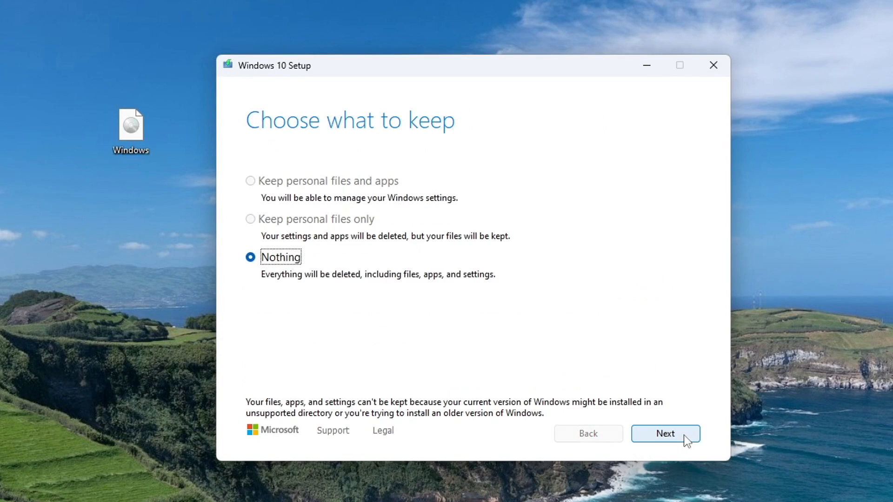
{"action": "mouse_move", "coordinate": [678, 485]}
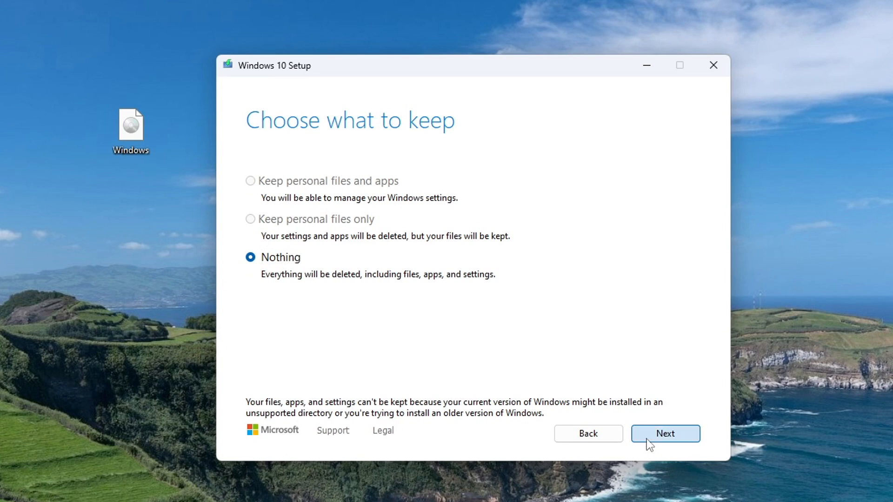
{"action": "left_click", "coordinate": [664, 433]}
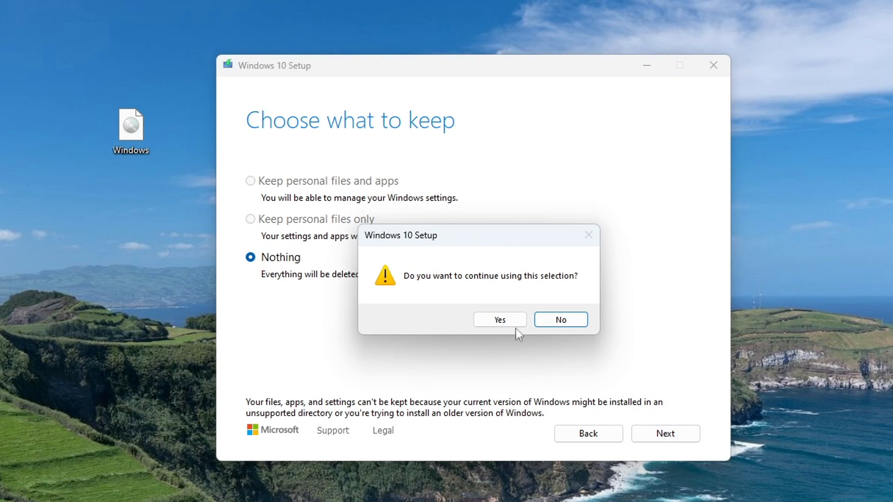
{"action": "left_click", "coordinate": [499, 319]}
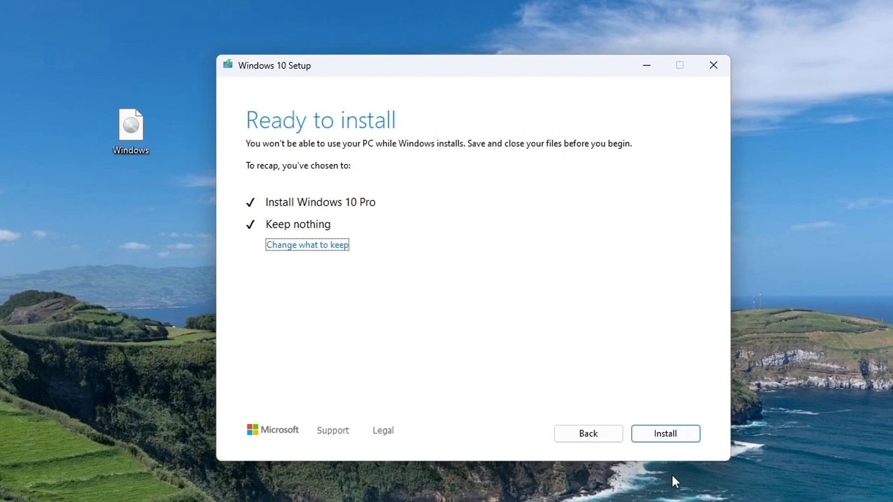
{"action": "mouse_move", "coordinate": [644, 462]}
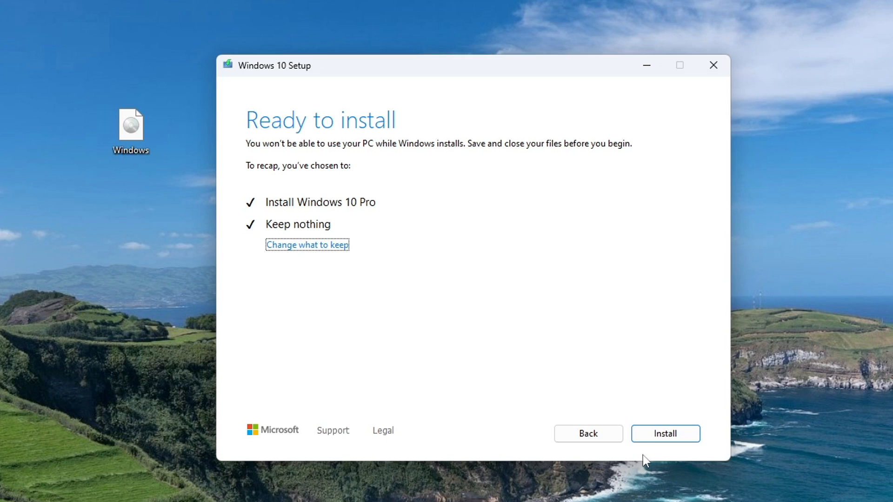
Step: Start the install, then confirm United States region and US keyboard, skipping a second layout
{"action": "left_click", "coordinate": [664, 433]}
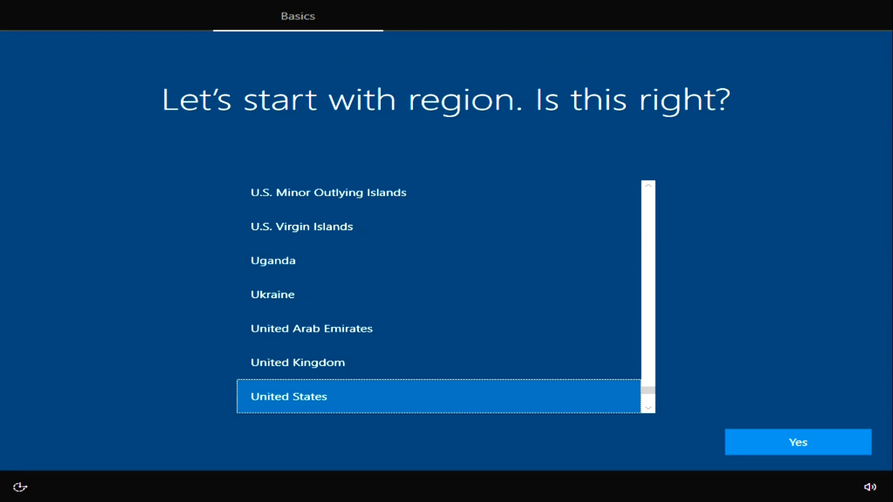
{"action": "mouse_move", "coordinate": [235, 399]}
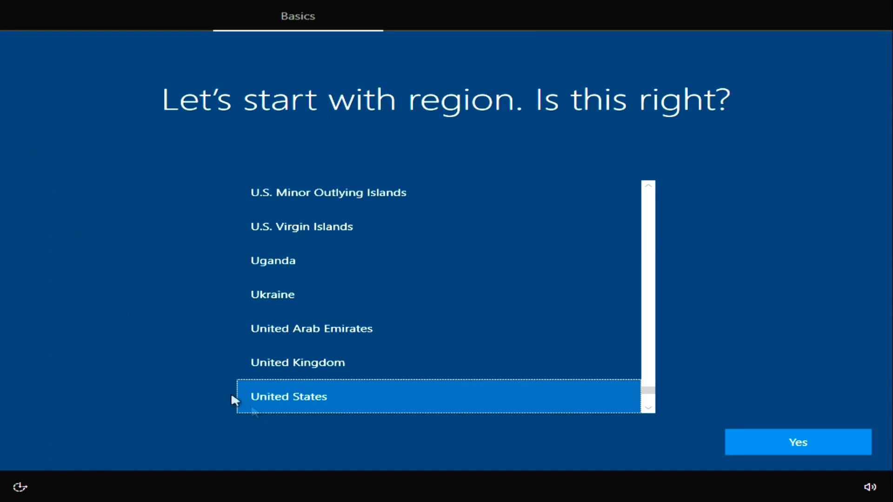
{"action": "left_click", "coordinate": [797, 441]}
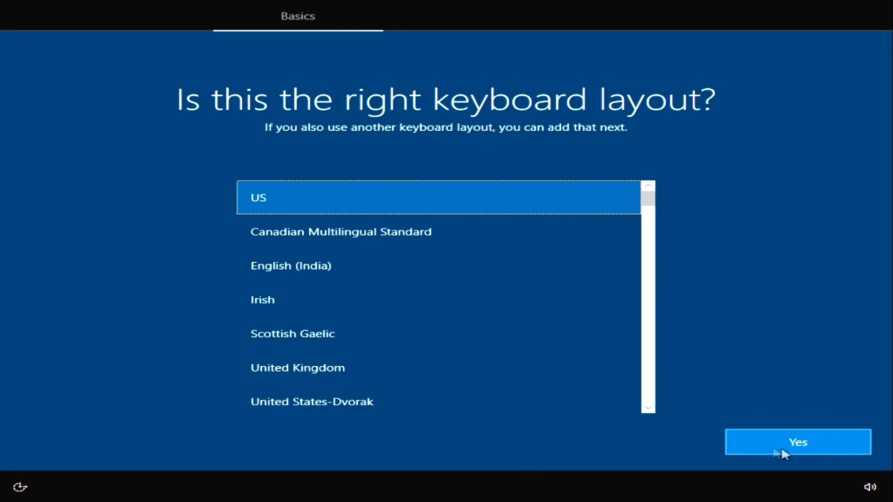
{"action": "left_click", "coordinate": [797, 443]}
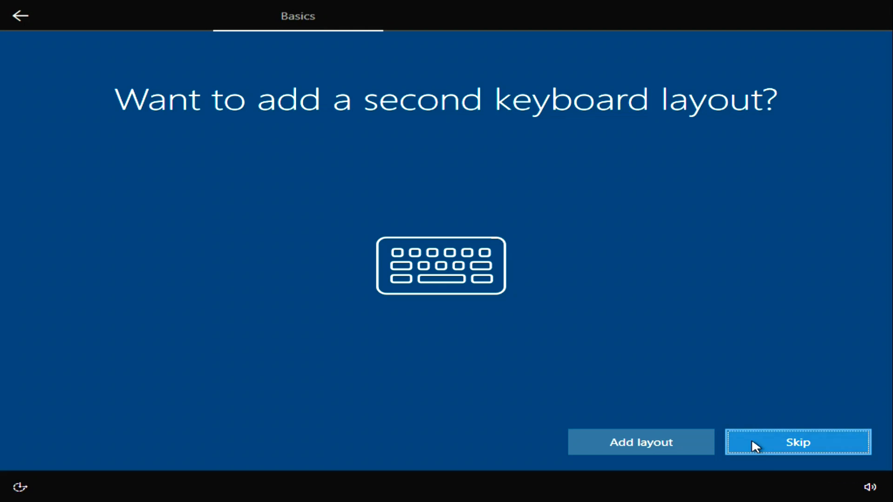
{"action": "left_click", "coordinate": [798, 442]}
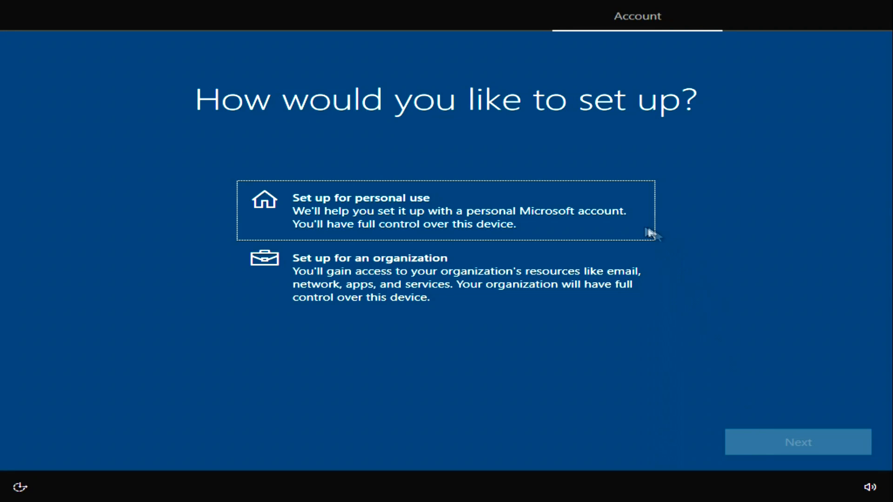
Step: Set up for personal use with an offline account under limited experience, skipping the Microsoft account
{"action": "left_click", "coordinate": [445, 211]}
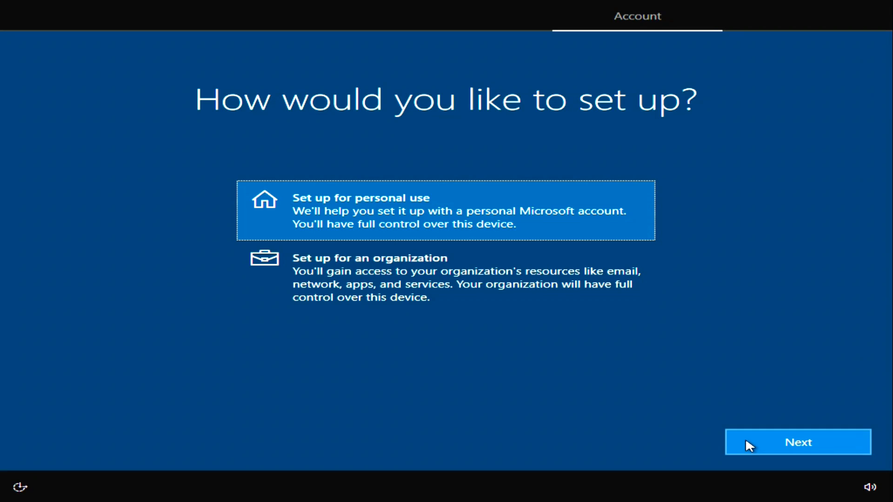
{"action": "left_click", "coordinate": [797, 442]}
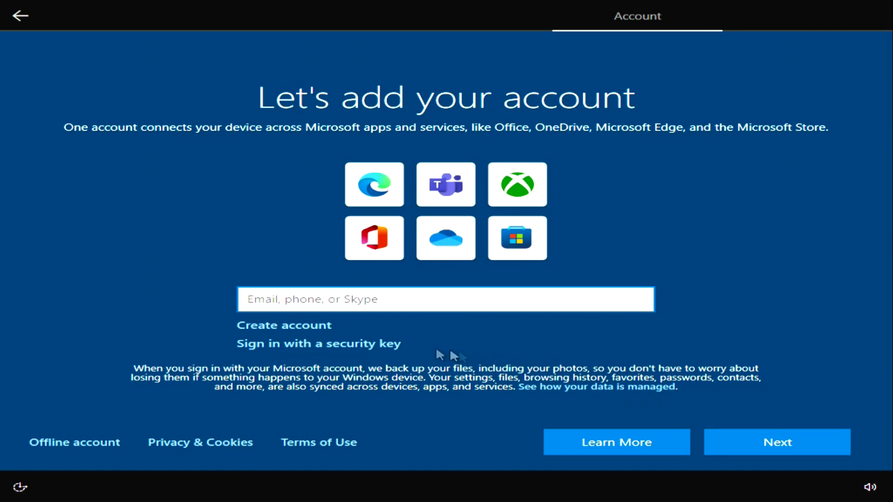
{"action": "mouse_move", "coordinate": [389, 327]}
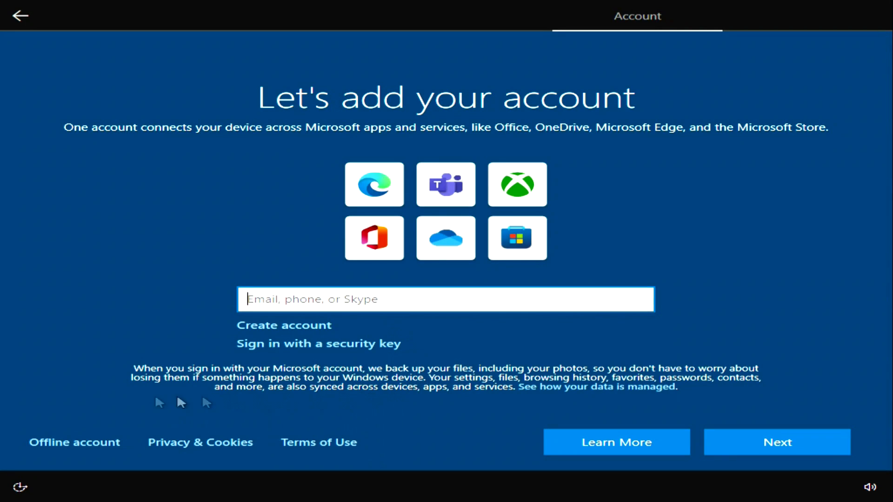
{"action": "left_click", "coordinate": [74, 443]}
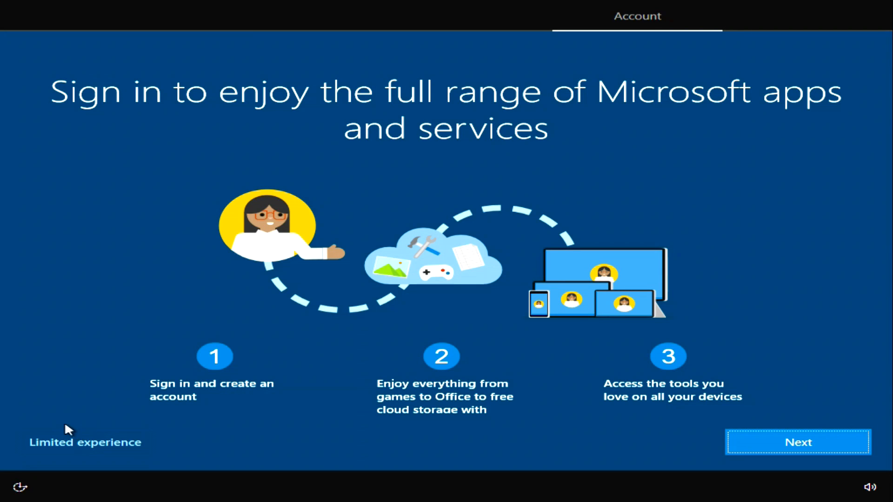
{"action": "left_click", "coordinate": [796, 442]}
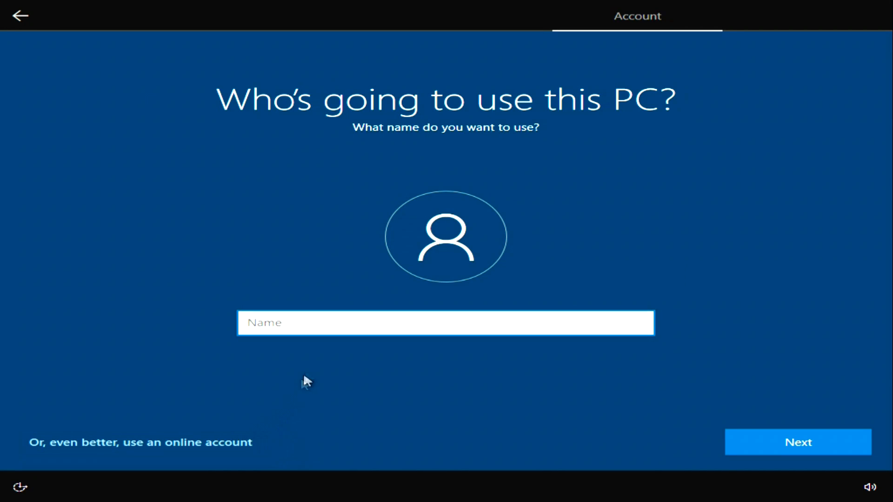
Step: Name the local account 'Malik' and continue with no password to the privacy settings
{"action": "type", "text": "Mal"}
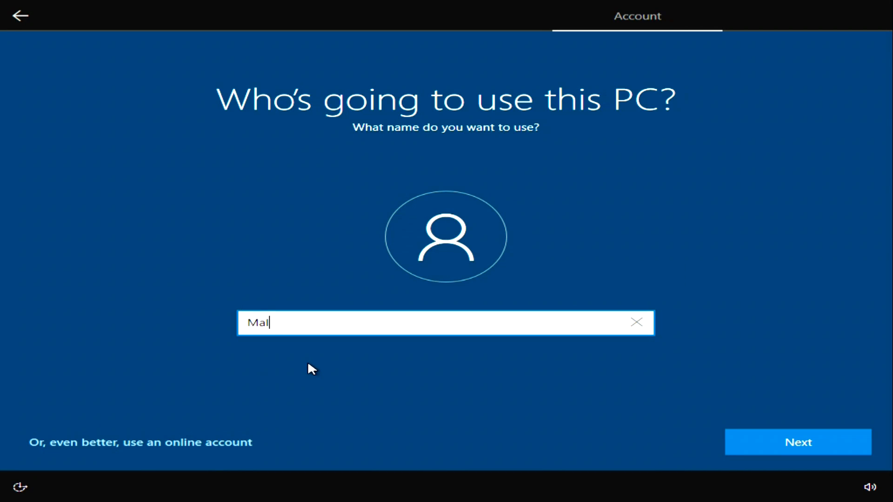
{"action": "type", "text": "ik"}
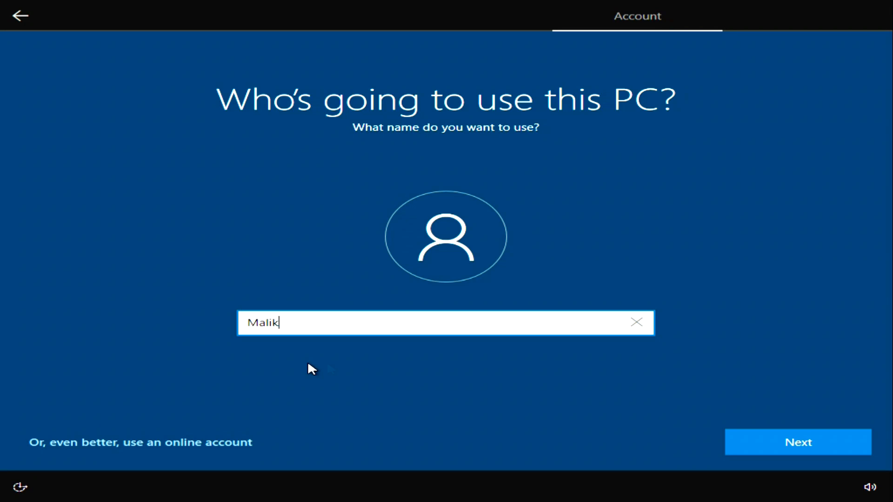
{"action": "left_click", "coordinate": [797, 442]}
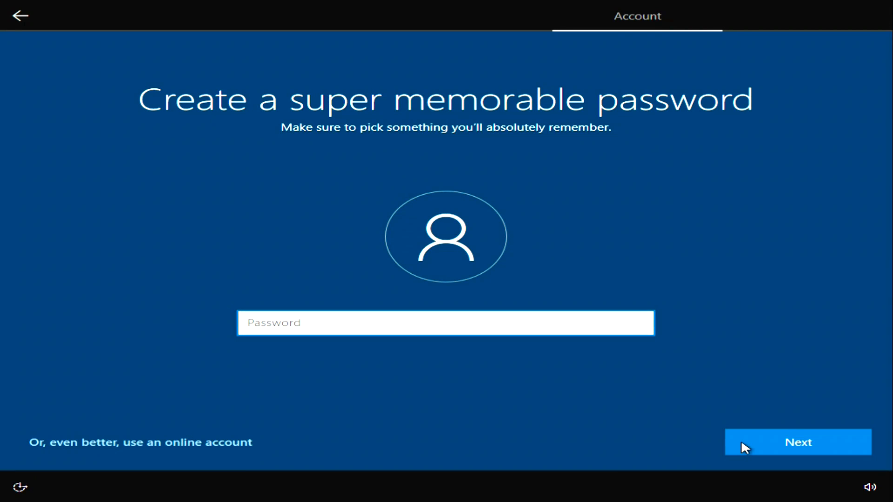
{"action": "mouse_move", "coordinate": [402, 351]}
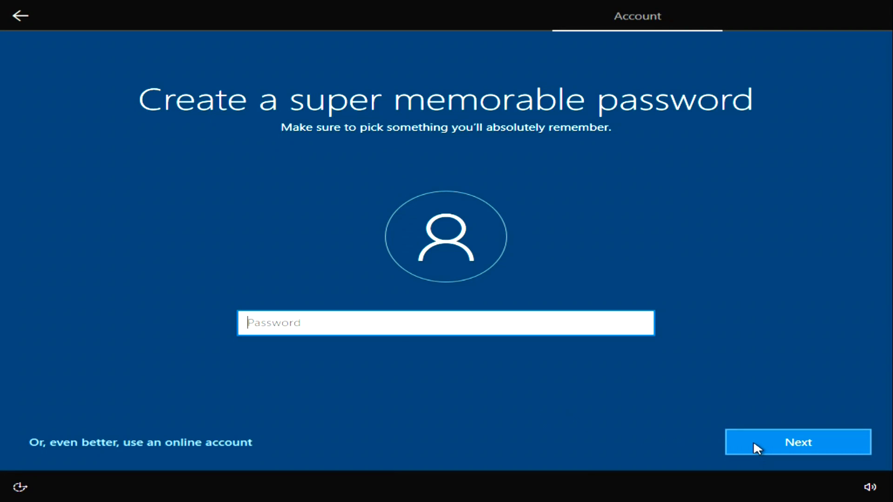
{"action": "left_click", "coordinate": [797, 441]}
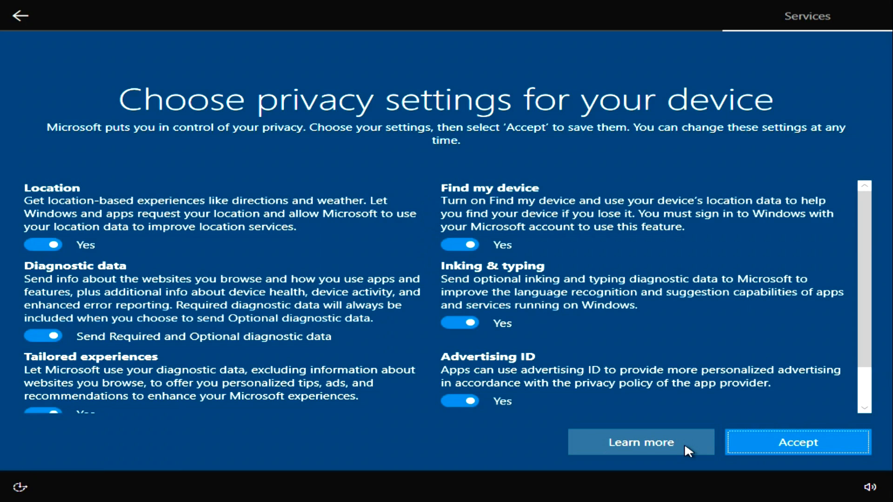
Step: Switch Location and the remaining privacy options to No, accept them, and reach the Windows 10 desktop
{"action": "left_click", "coordinate": [42, 244]}
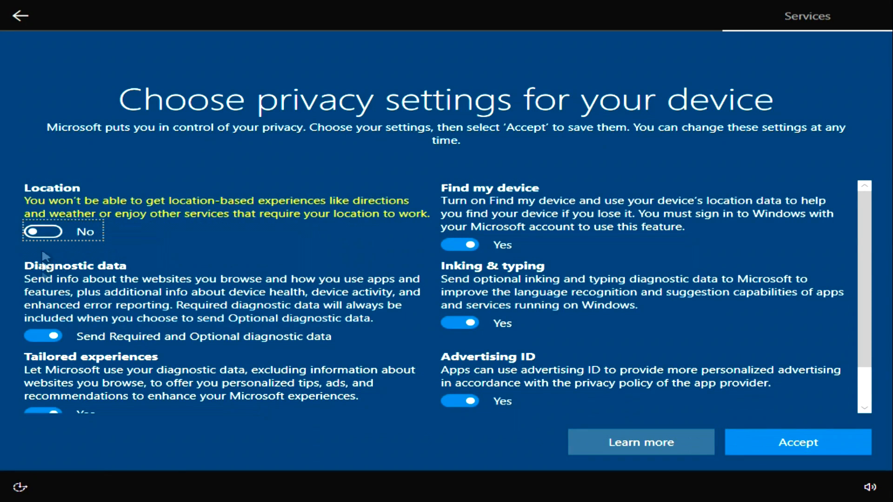
{"action": "left_click", "coordinate": [42, 335]}
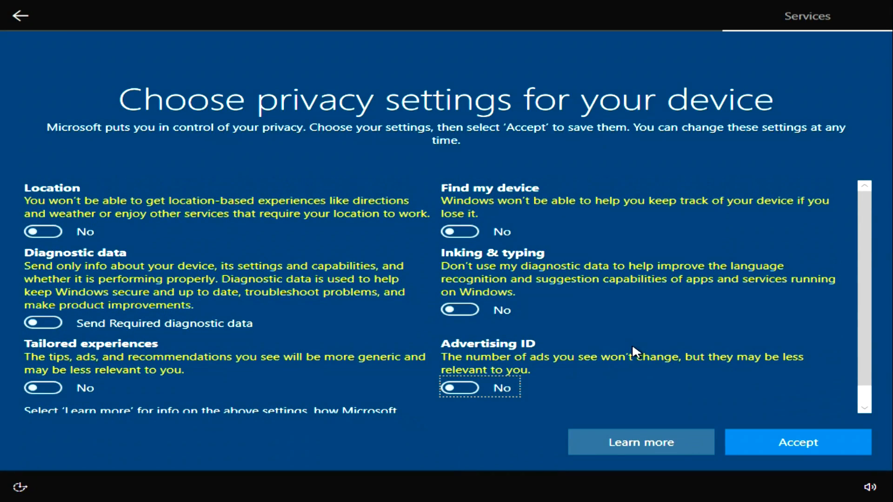
{"action": "left_click", "coordinate": [797, 442]}
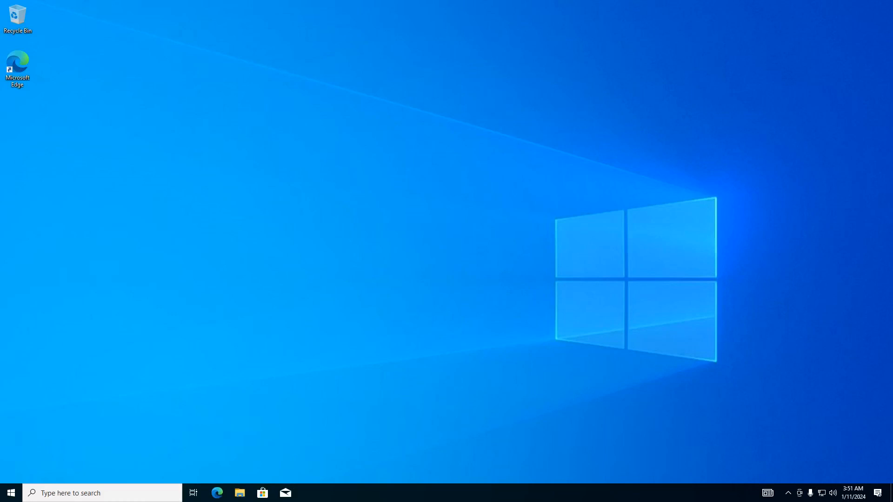
Step: Show the System About page confirming Windows 10 Pro version 22H2, build 19045.3803
{"action": "left_click", "coordinate": [8, 493]}
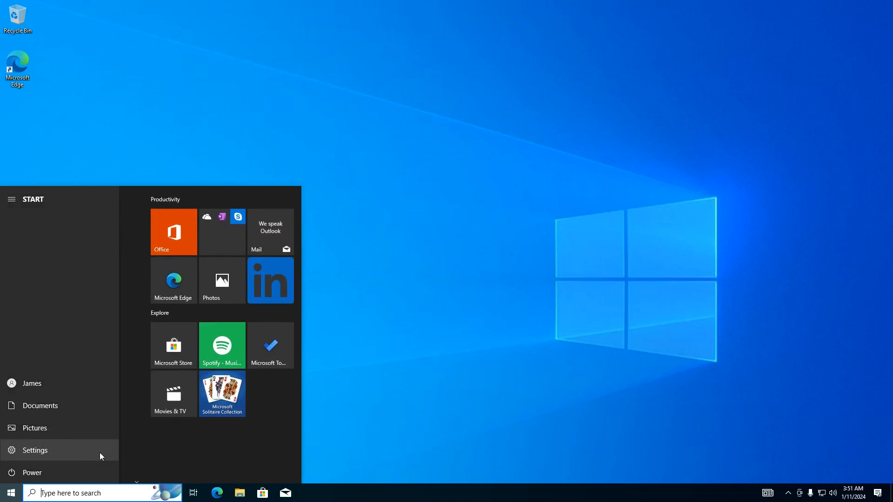
{"action": "left_click", "coordinate": [34, 450]}
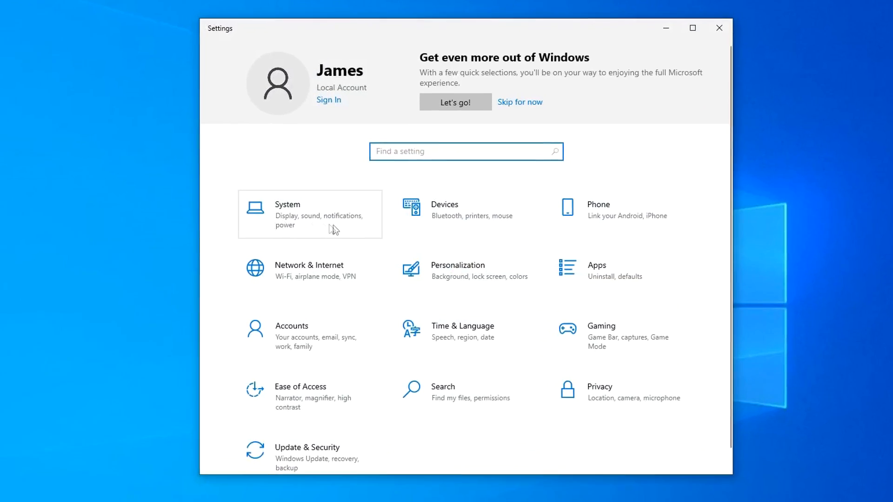
{"action": "left_click", "coordinate": [287, 214]}
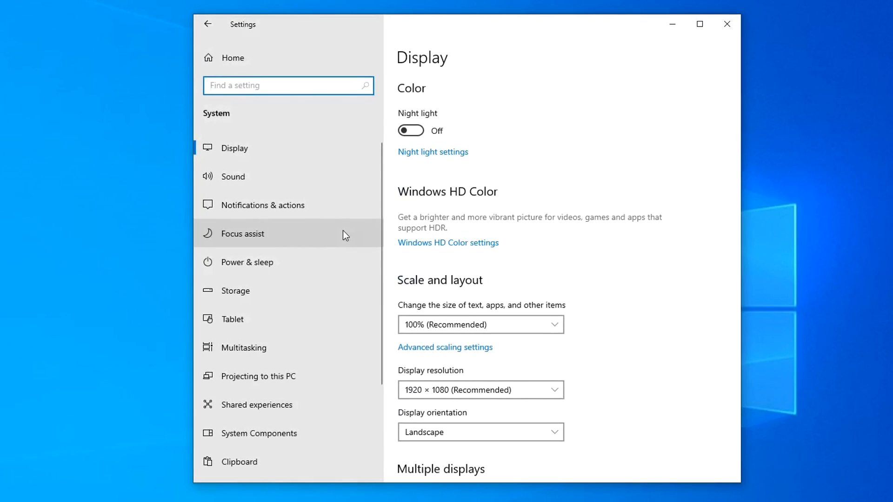
{"action": "scroll", "scroll_direction": "down", "scroll_amount": 3}
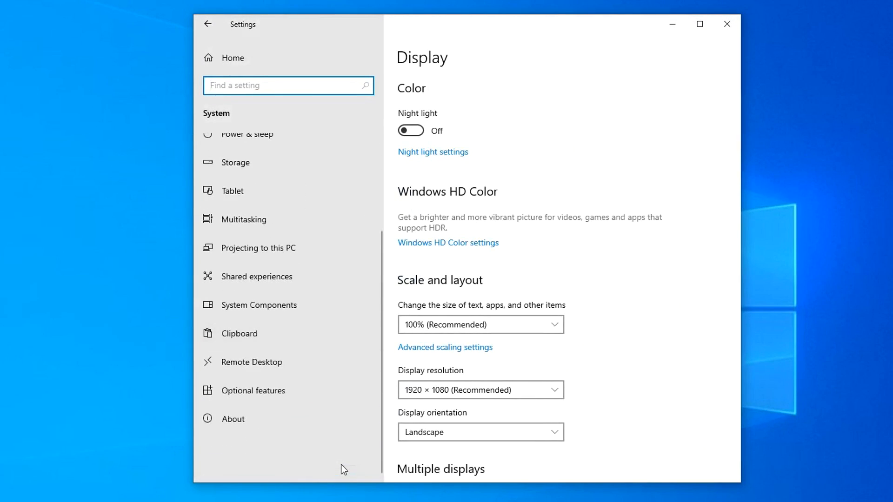
{"action": "left_click", "coordinate": [233, 419]}
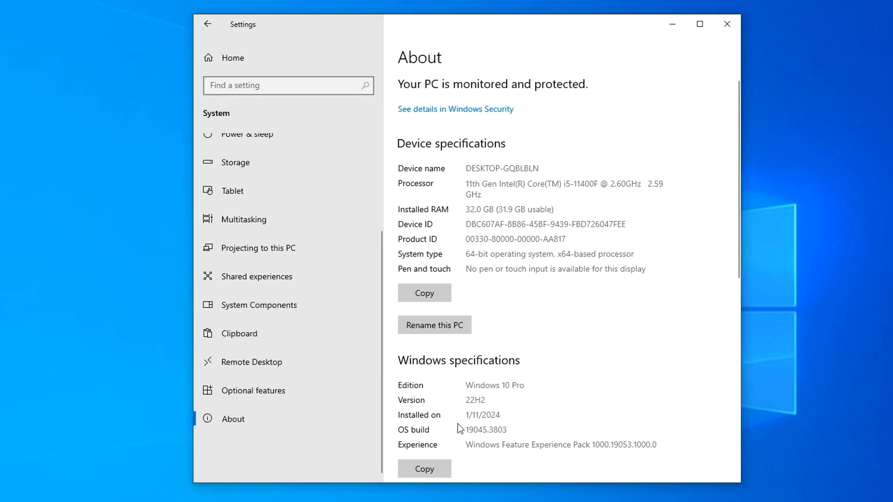
{"action": "mouse_move", "coordinate": [461, 429]}
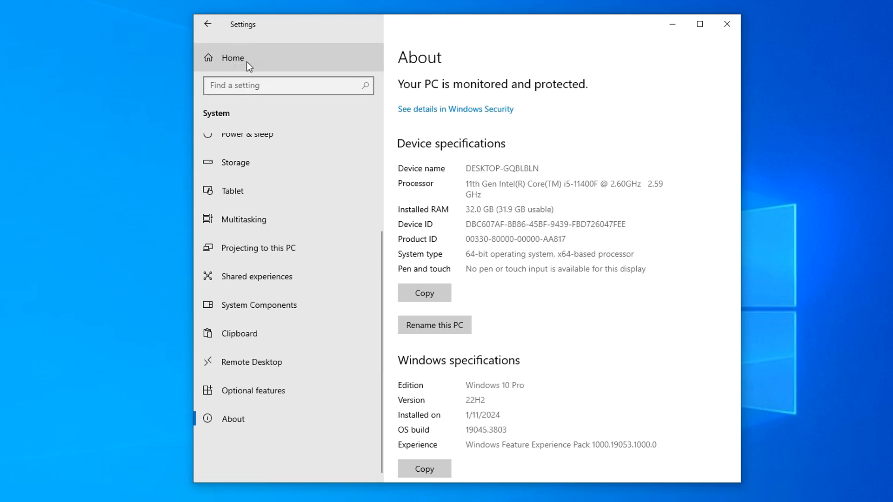
Step: Return to the Settings home to reach Accounts > Your info showing a local Administrator account
{"action": "left_click", "coordinate": [232, 57]}
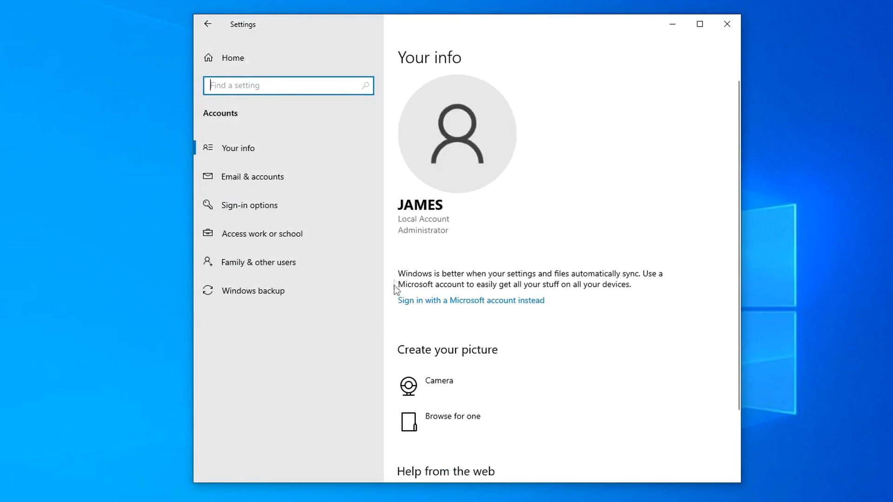
{"action": "mouse_move", "coordinate": [443, 243]}
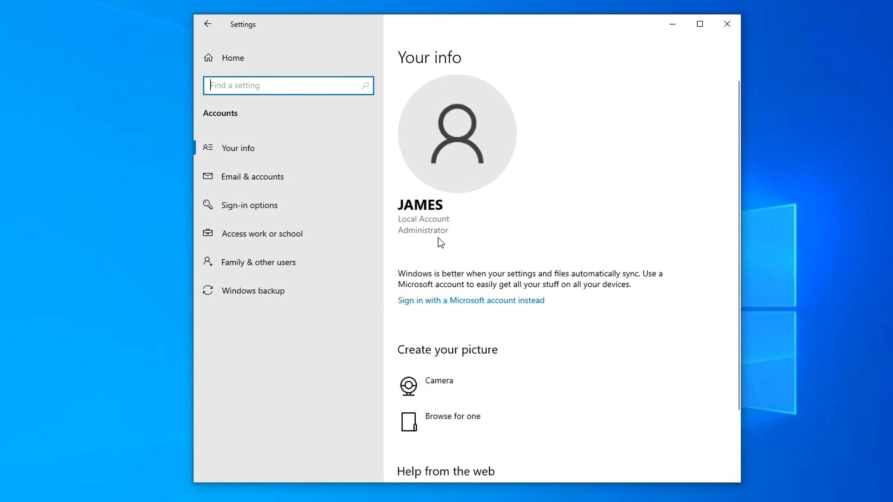
{"action": "mouse_move", "coordinate": [422, 245]}
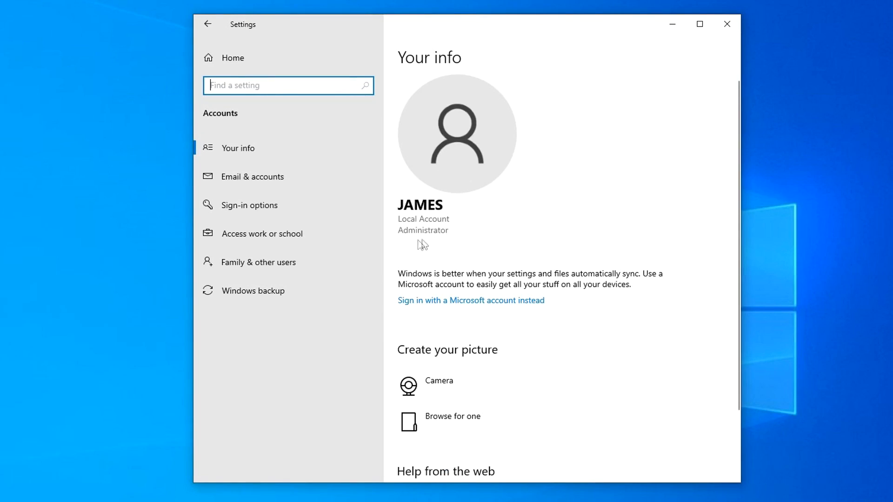
{"action": "mouse_move", "coordinate": [462, 316]}
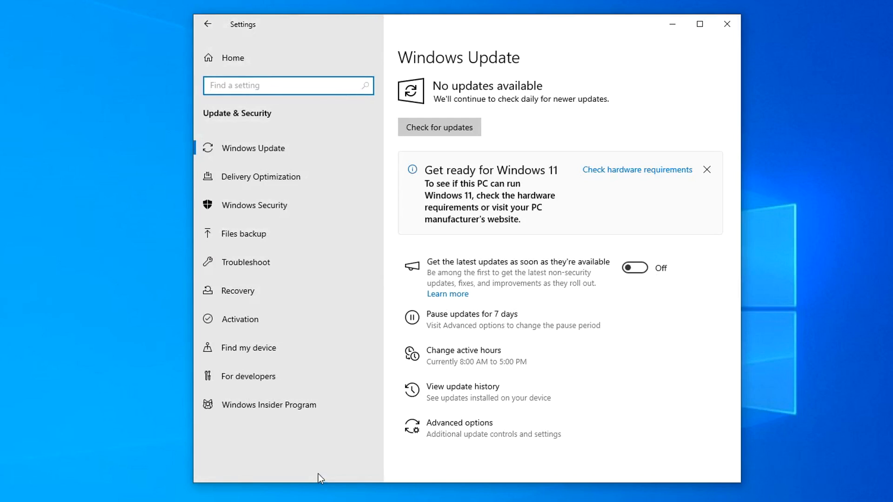
Step: Confirm Windows 10 Pro is activated with a digital license on the Activation page, then close Settings
{"action": "left_click", "coordinate": [239, 319]}
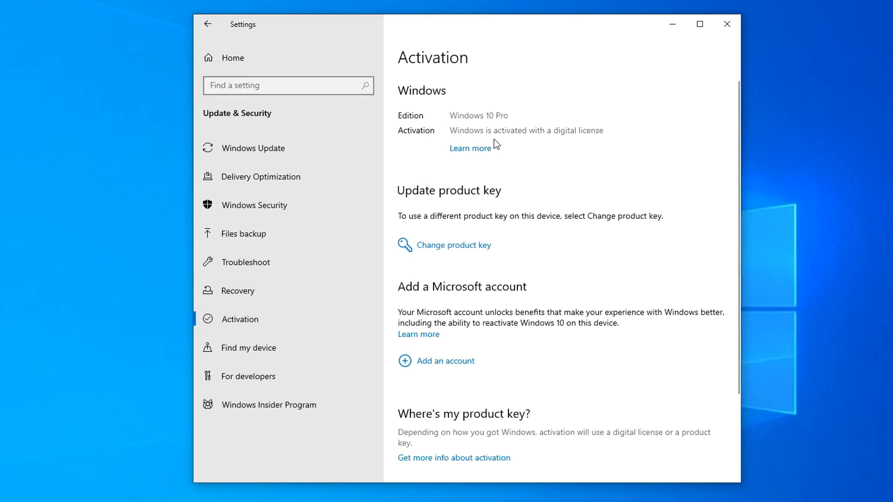
{"action": "mouse_move", "coordinate": [549, 146]}
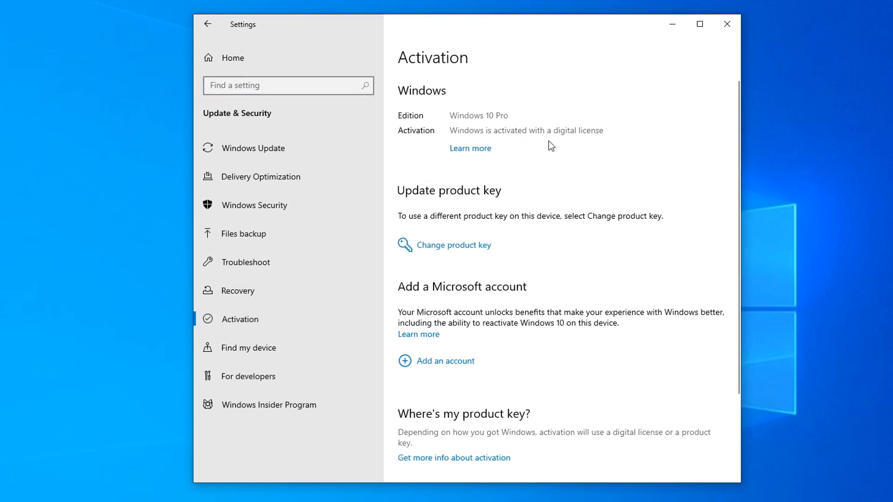
{"action": "mouse_move", "coordinate": [566, 146]}
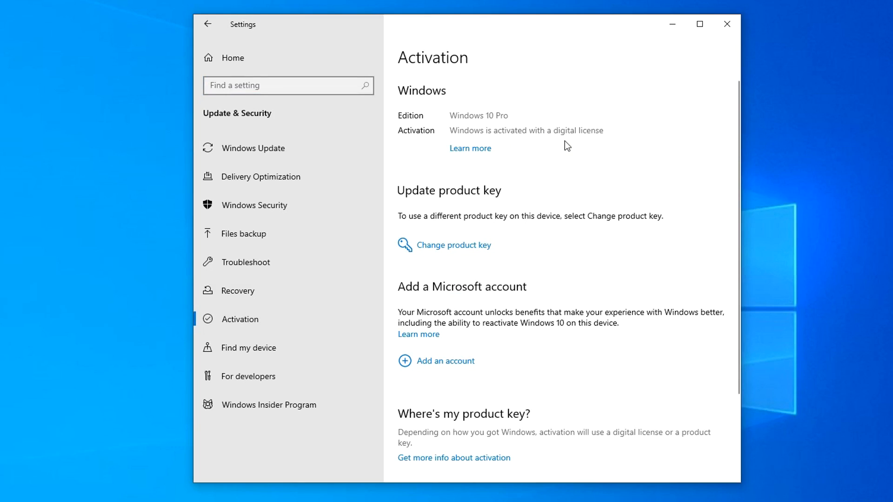
{"action": "mouse_move", "coordinate": [726, 25]}
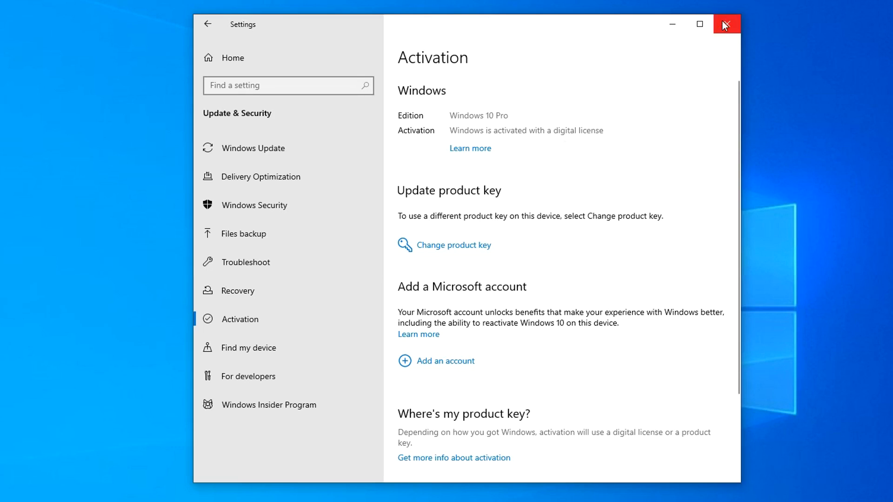
{"action": "left_click", "coordinate": [725, 24]}
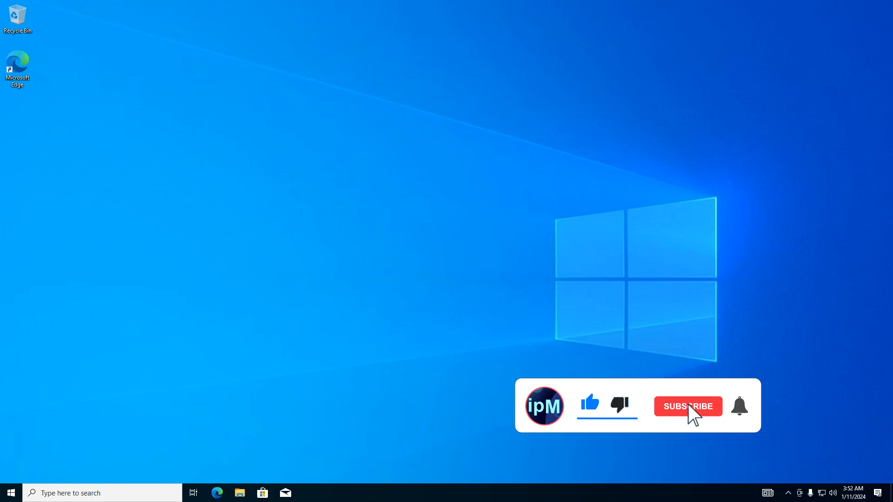
{"action": "left_click", "coordinate": [687, 407]}
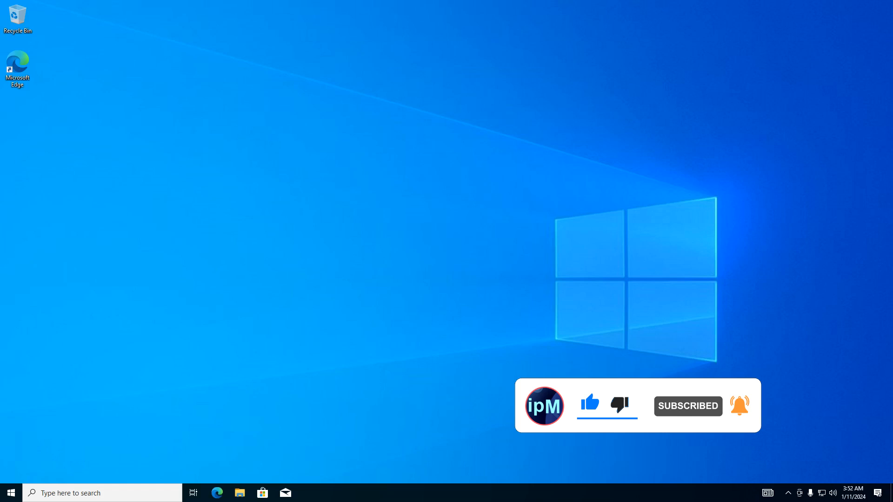